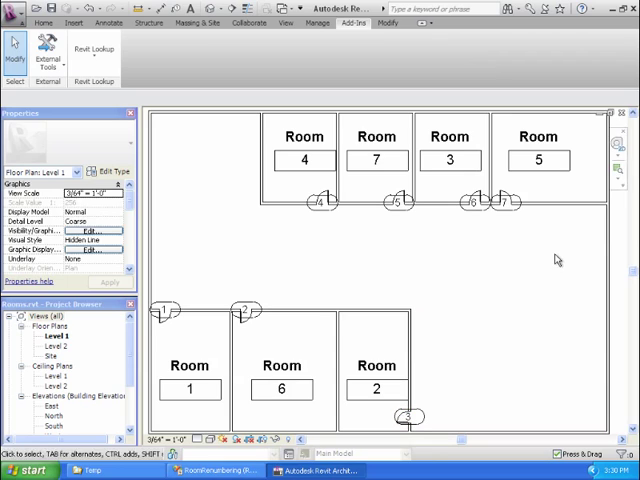
Step: Launch the Add-Ins room renumbering command and pick the rooms in order so numbers run sequentially
left_click(316, 200)
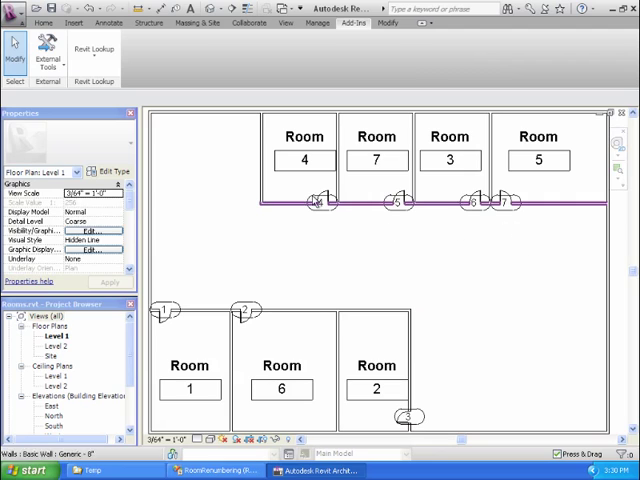
mouse_move(420, 196)
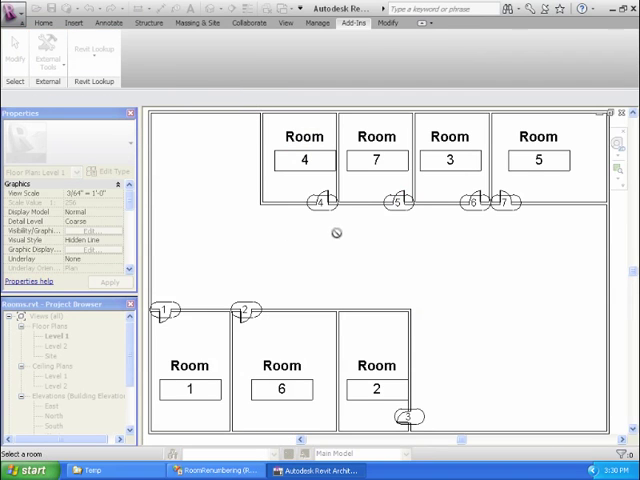
left_click(376, 160)
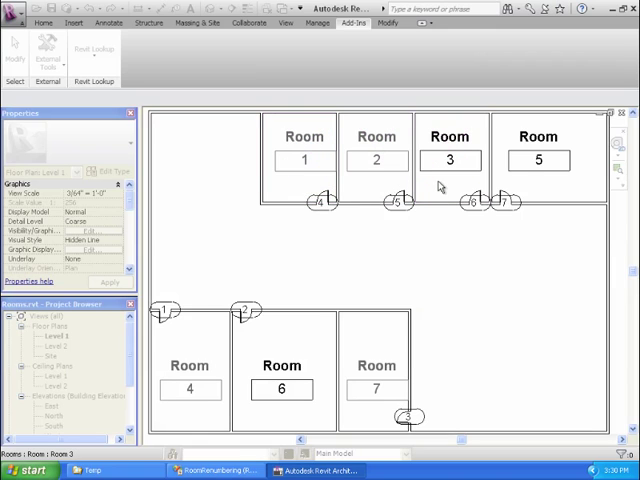
mouse_move(440, 188)
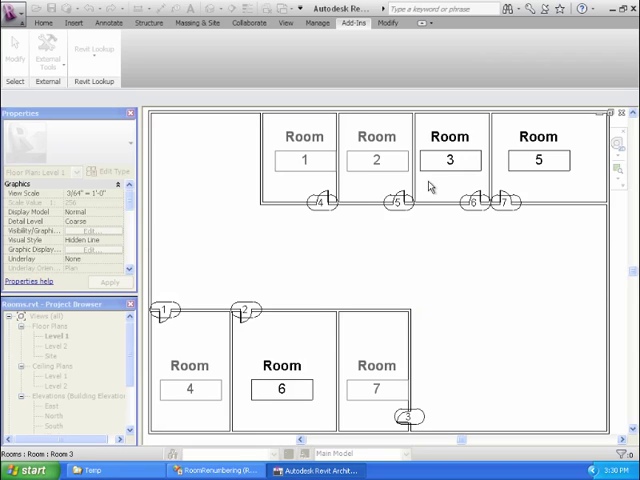
left_click(188, 376)
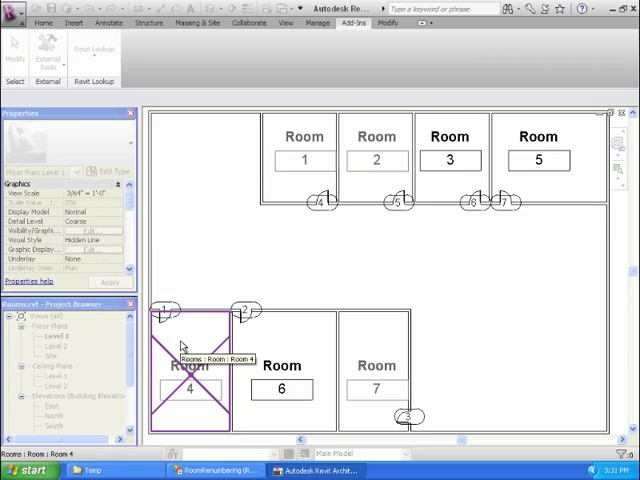
left_click(540, 160)
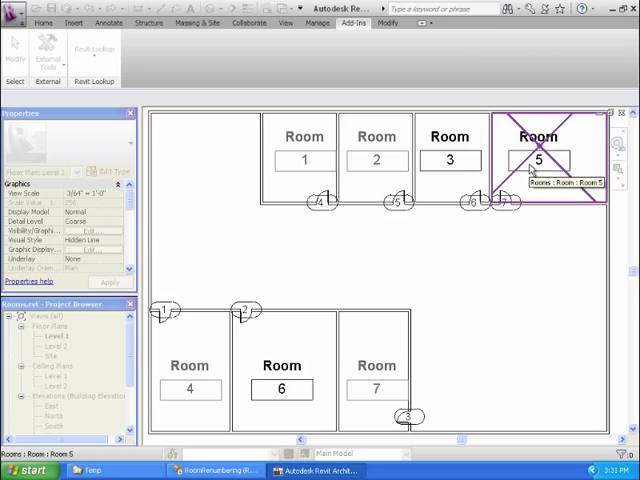
left_click(538, 160)
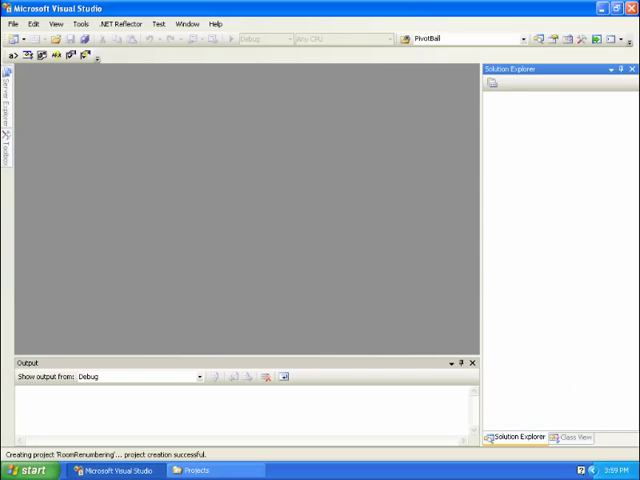
mouse_move(308, 180)
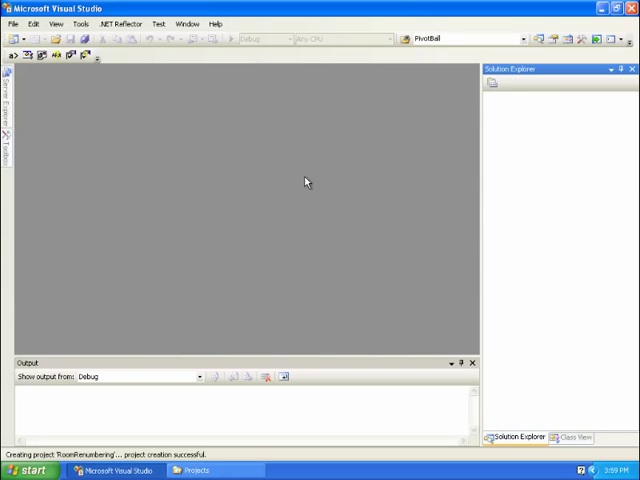
Step: Create a new project named RoomRenumbering from the Revit Architecture 2011 Addin template
left_click(12, 24)
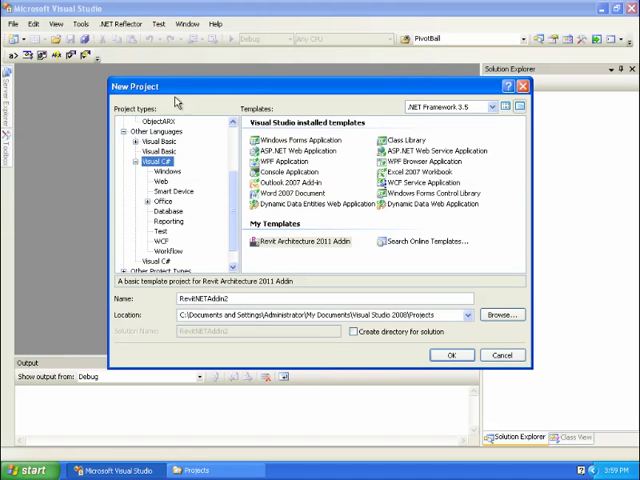
left_click(300, 240)
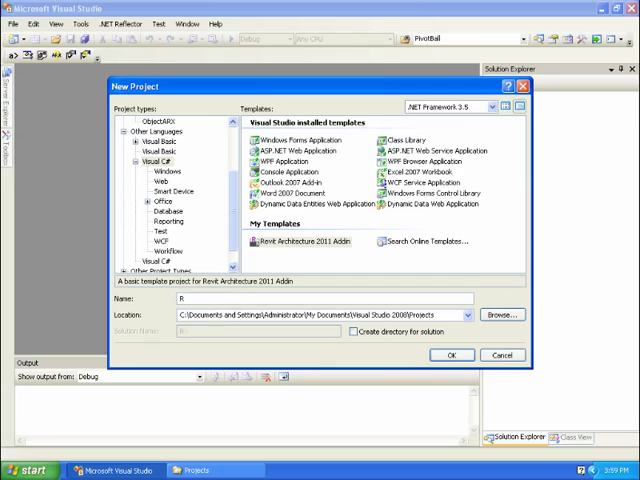
type("RoomRenumbering")
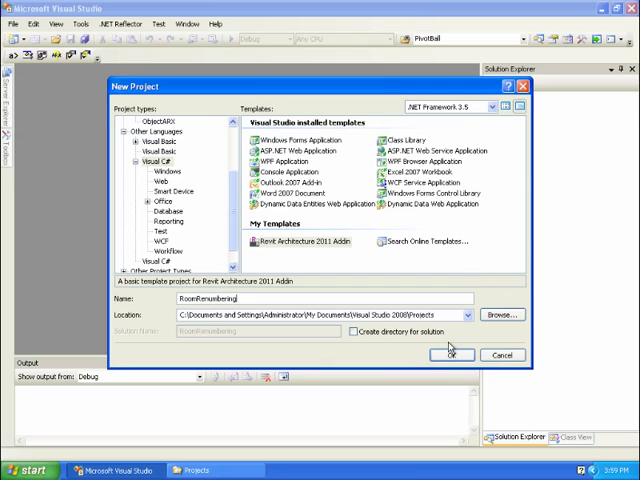
left_click(452, 356)
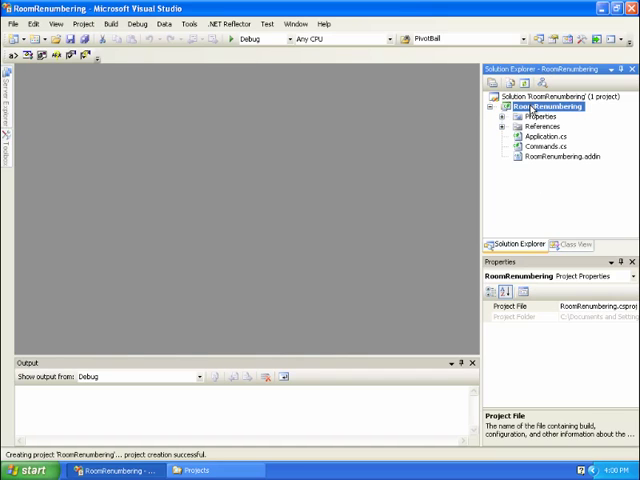
Step: Review the RoomRenumbering project's context options in Solution Explorer before opening Command.cs
right_click(550, 106)
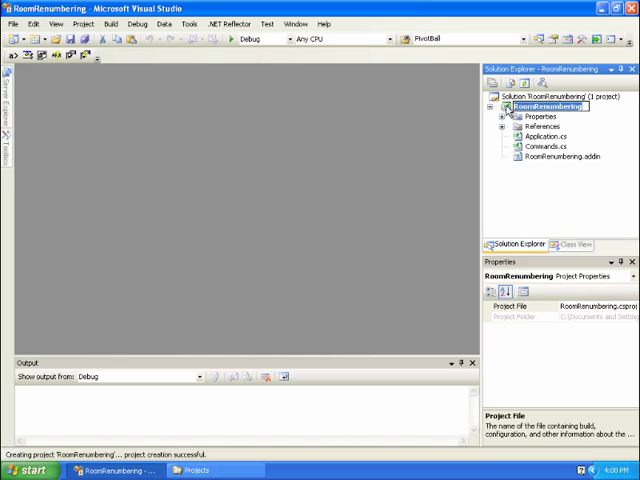
right_click(536, 106)
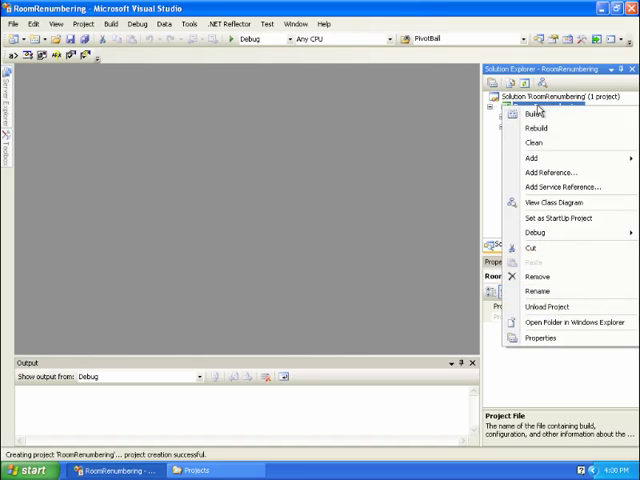
mouse_move(534, 142)
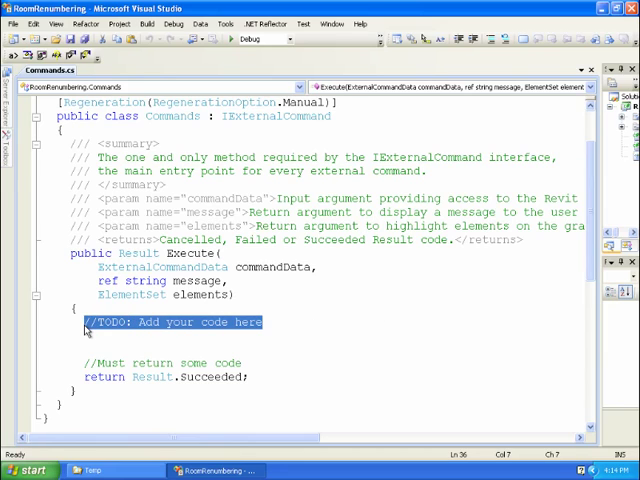
Step: Get the active UIDocument from commandData.Application and start a while(true) loop in Execute
type("UIDocument uidoc = commandData.")
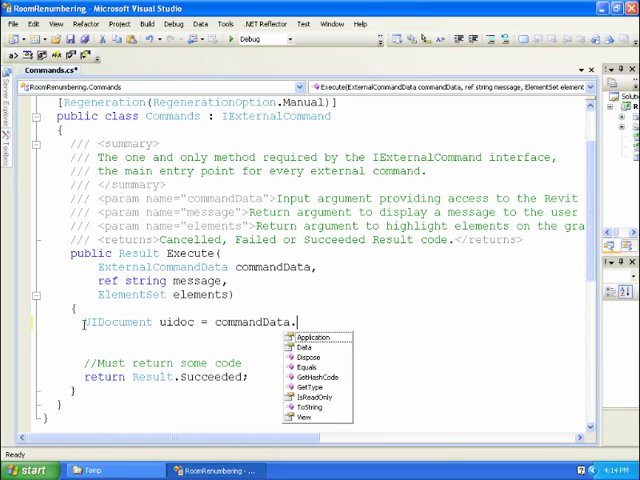
type("Application.ActiveUIDocument;")
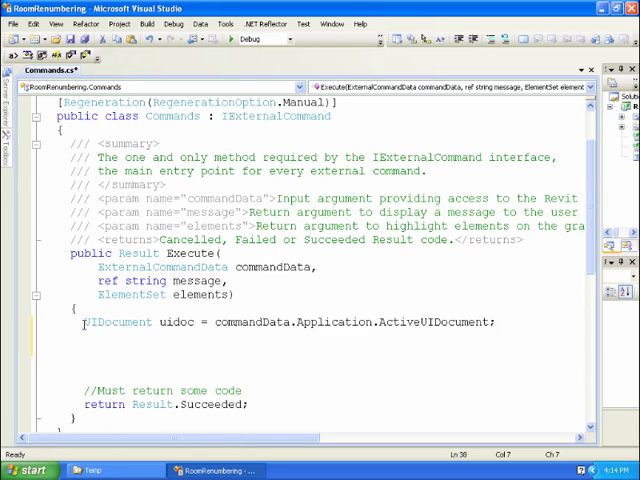
type("while (true")
type("{")
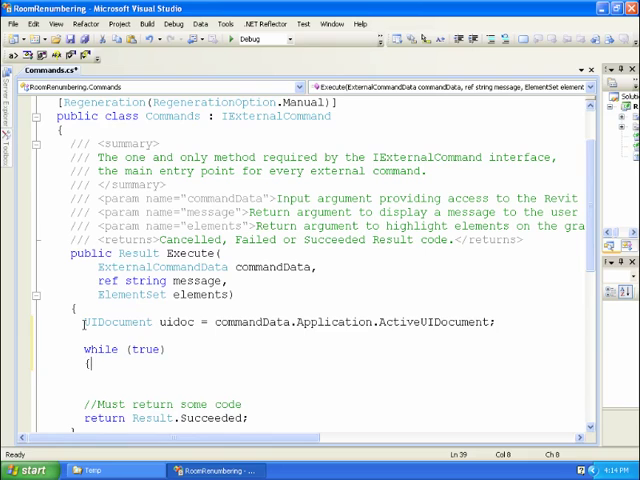
key("enter")
type("uidoc.Selection.PickObject")
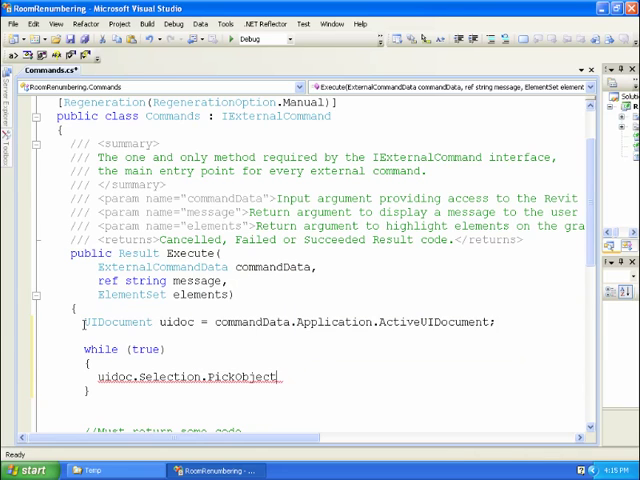
Step: Call uidoc.Selection.PickObject with ObjectType.Element and the prompt "Select a room" inside the loop
type("(")
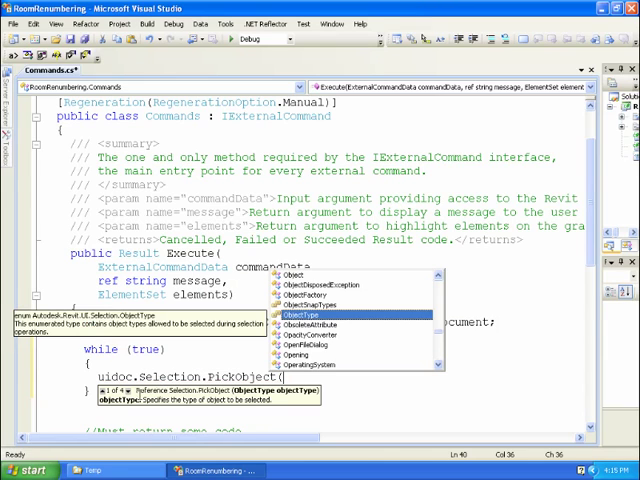
mouse_move(142, 400)
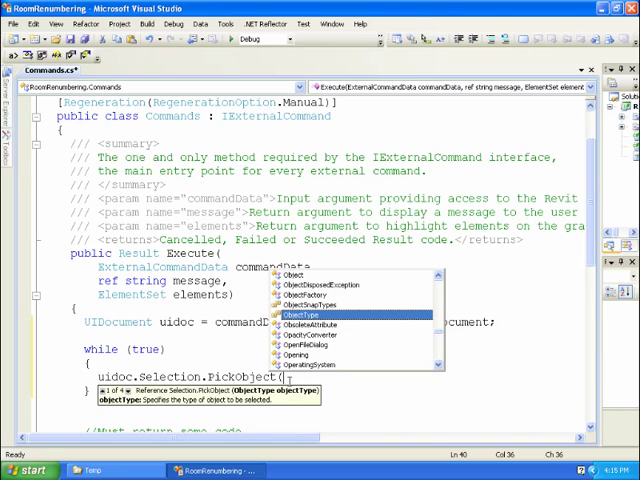
type("ObjectType.Element, ...")
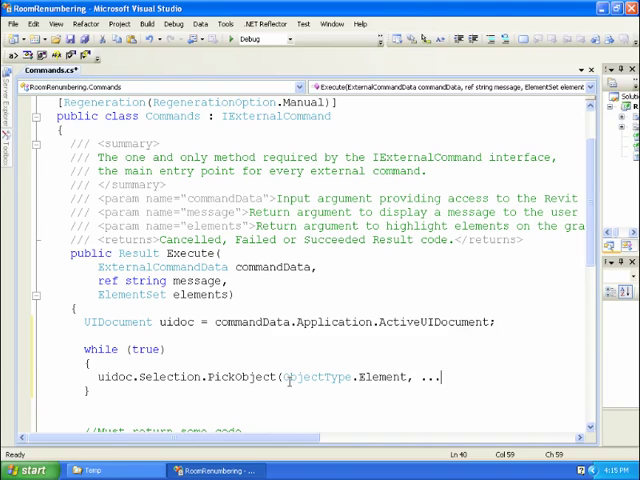
type(", \"")
type("Reference selRef = ")
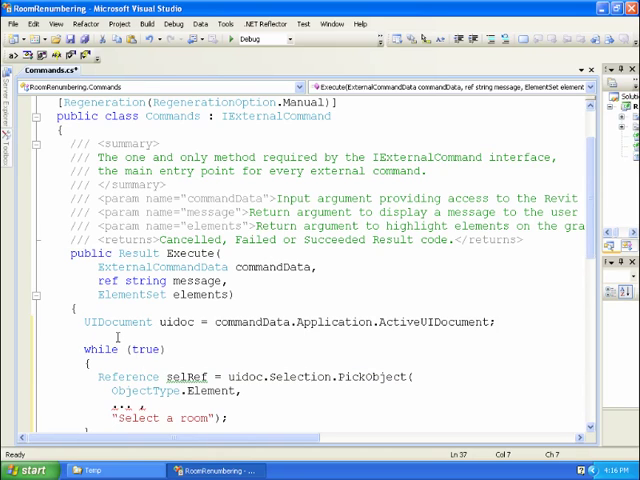
Step: Wrap the loop in try and catch Autodesk.Revit.Exceptions.OperationCanceledException
type("try")
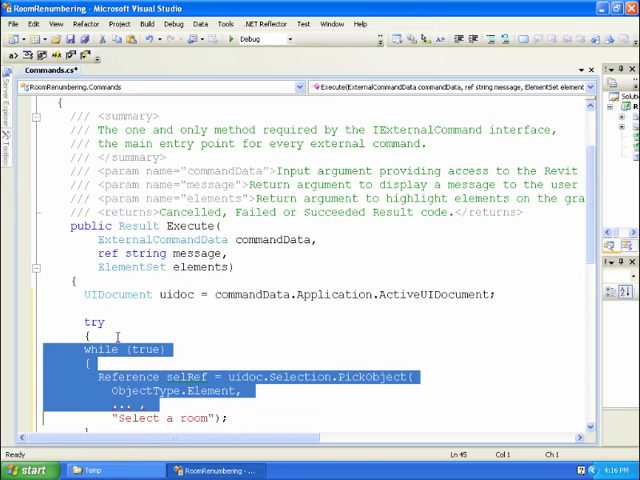
scroll("down", 3)
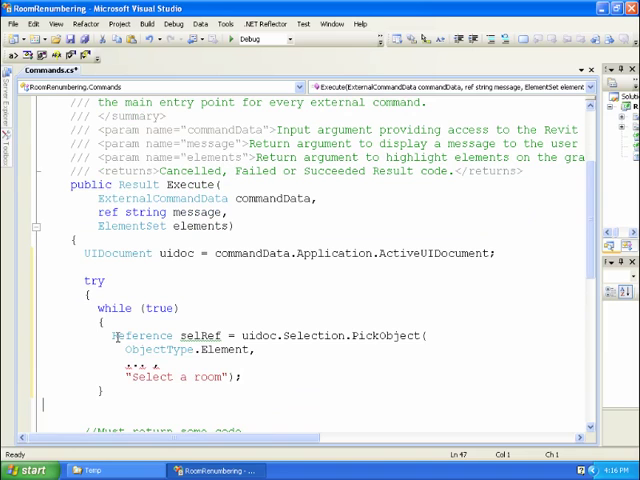
type("catch (")
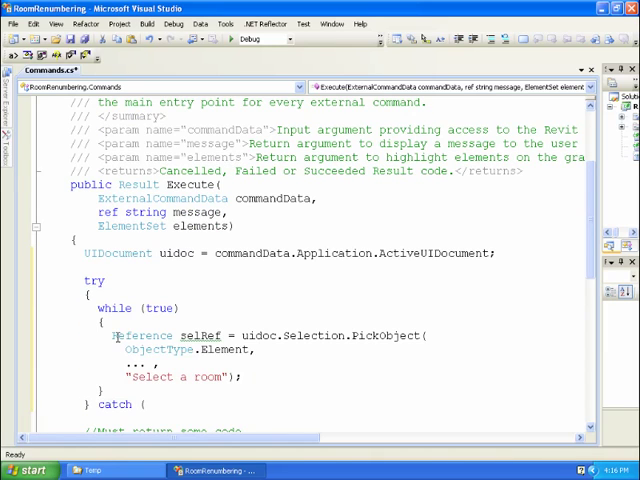
type("Autodesk.Revit.Exceptions.")
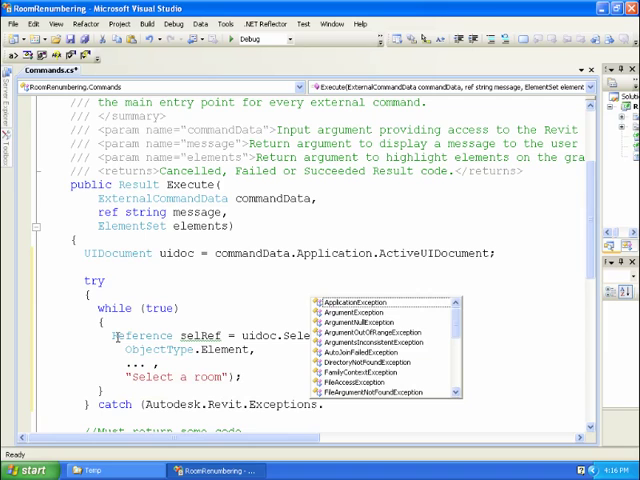
type("OperationCanceledException) {")
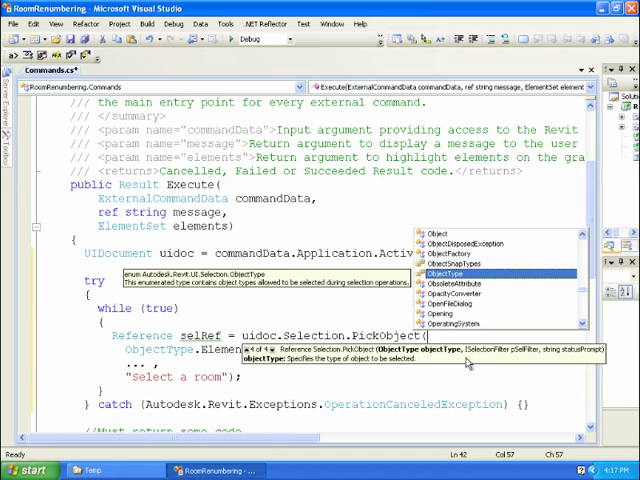
mouse_move(480, 360)
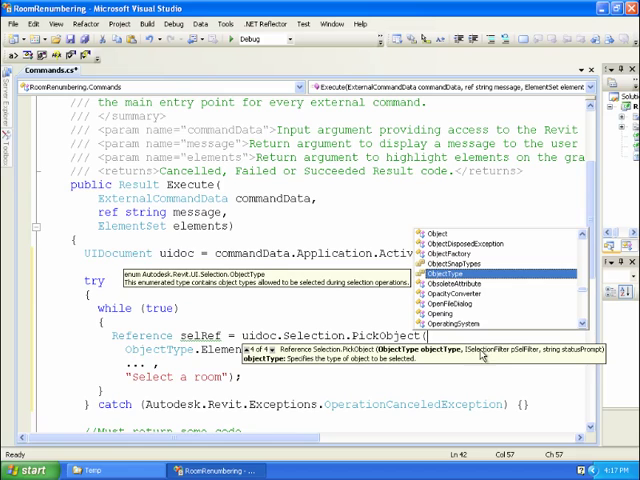
mouse_move(482, 352)
type("public c")
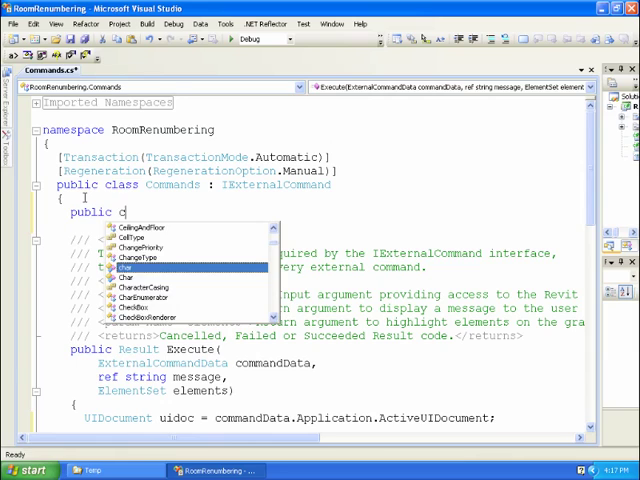
Step: Declare class MySelectionFilter : ISelectionFilter and generate its interface stubs via Implement Interface
type("lass")
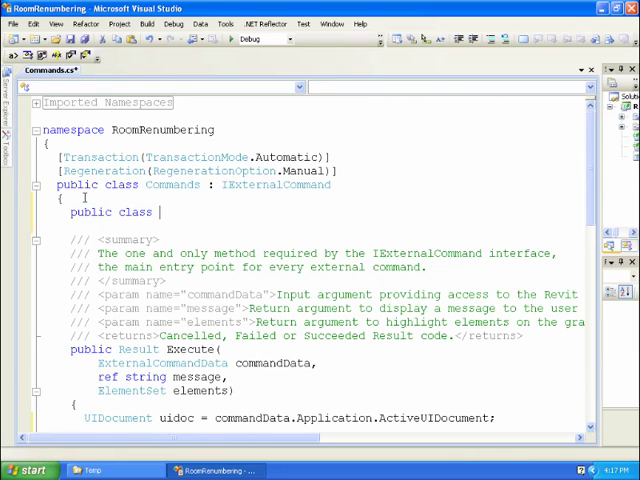
type("My")
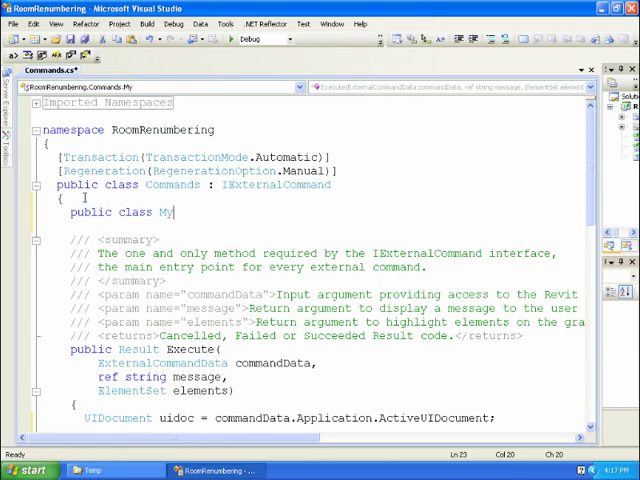
type("SelectionFilter")
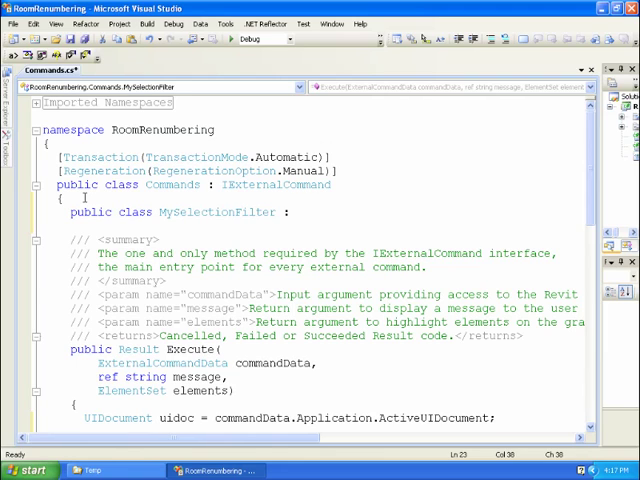
type(": ISelectionFilter")
type("{")
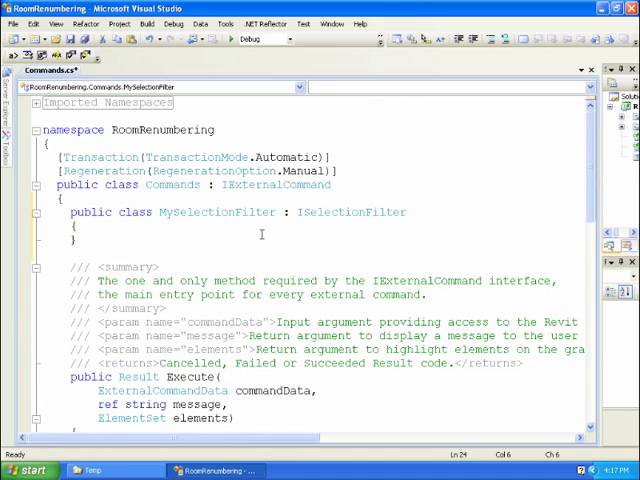
right_click(350, 212)
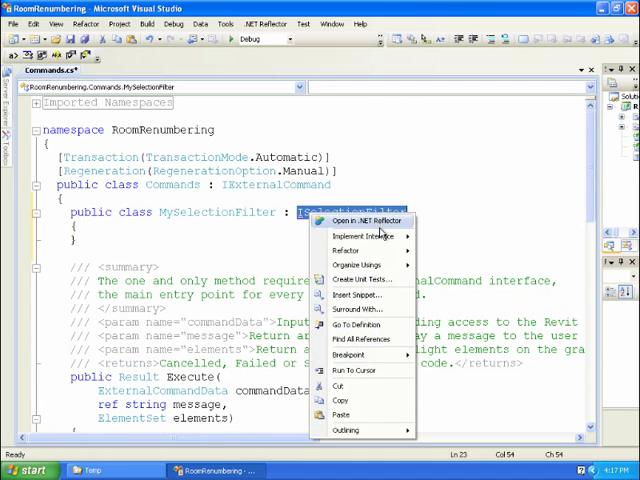
left_click(358, 236)
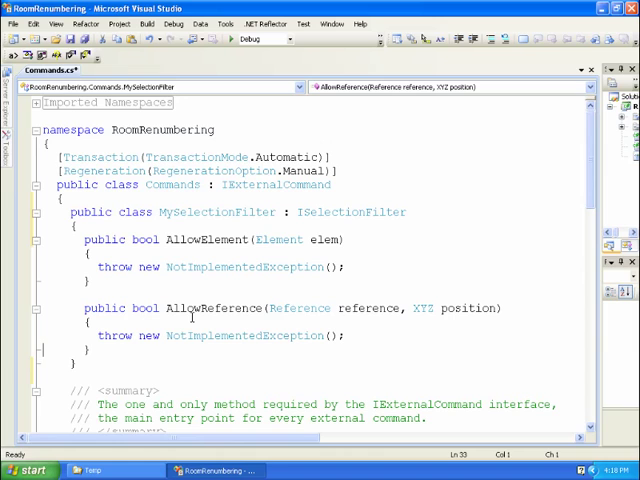
mouse_move(408, 344)
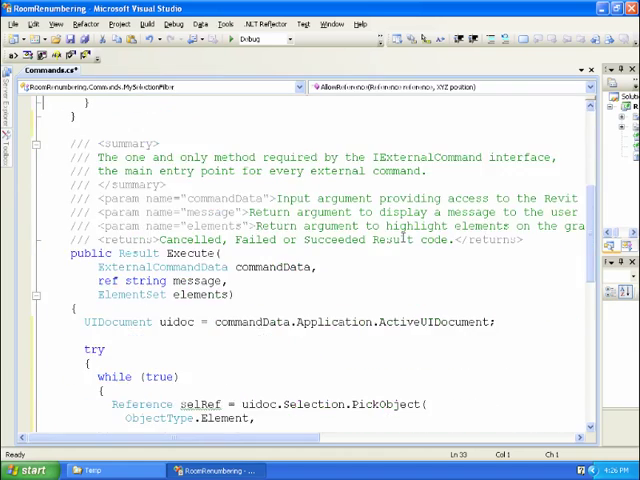
Step: Make AllowReference return true and AllowElement return 'elem is Room'
scroll("down", 3)
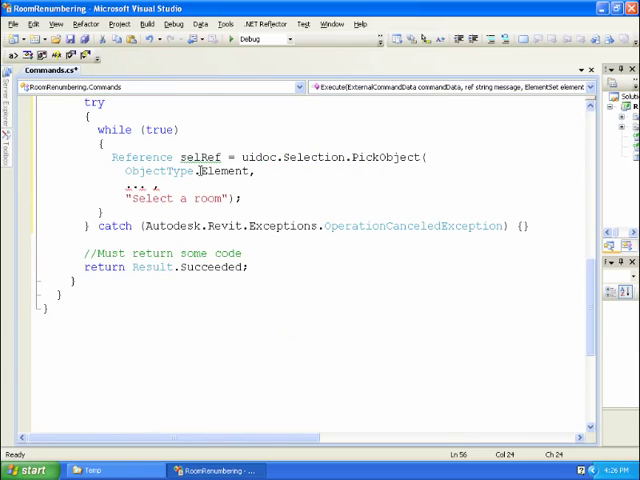
type(".")
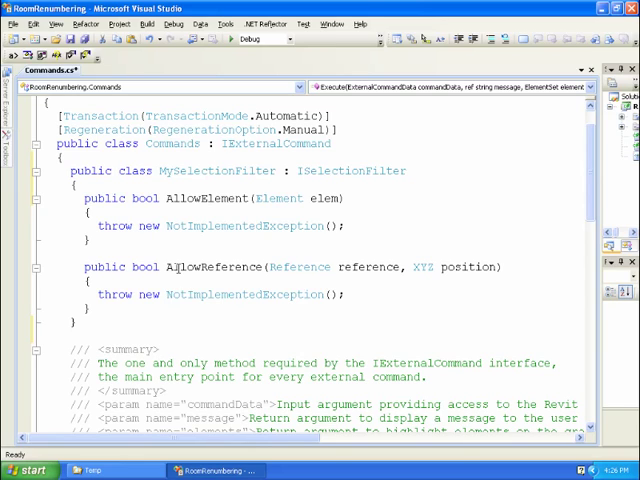
mouse_move(104, 296)
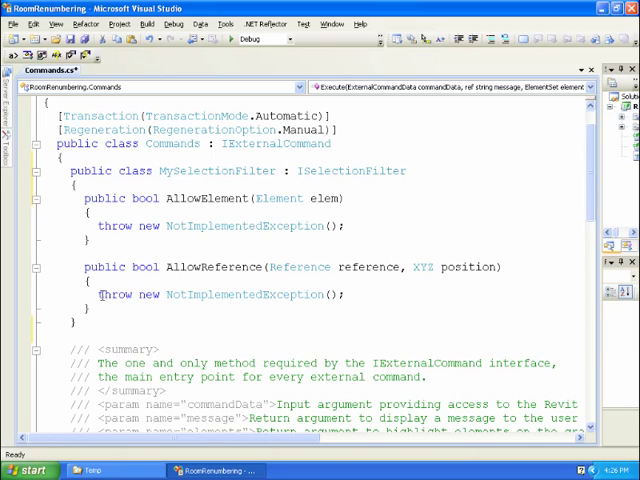
triple_click(220, 294)
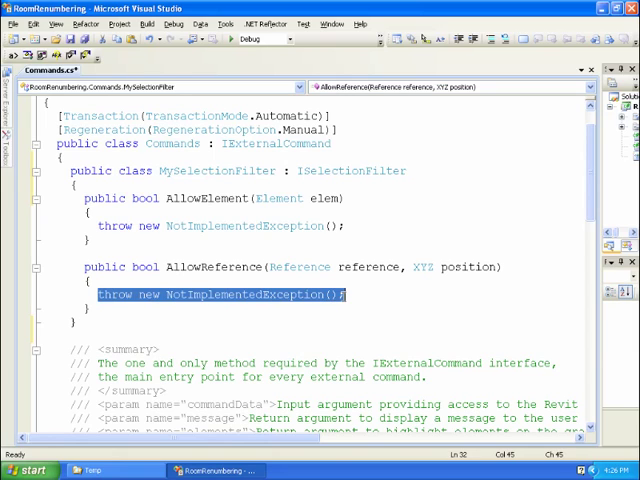
type("return")
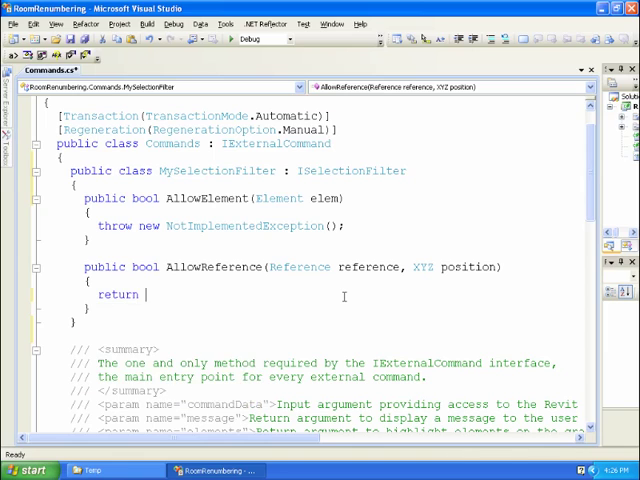
type("true;")
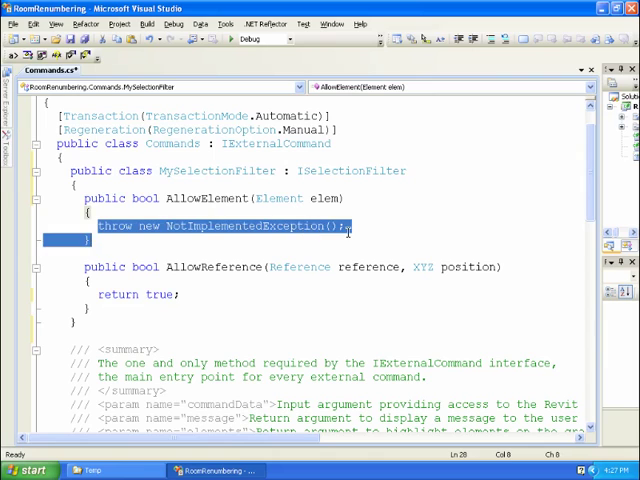
type("return elem")
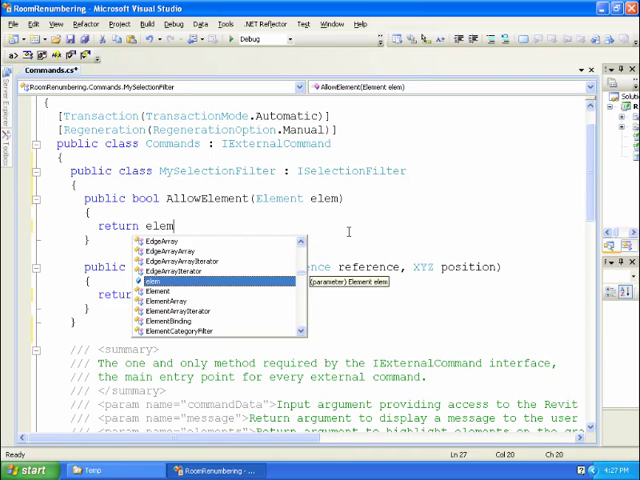
type("is Ro")
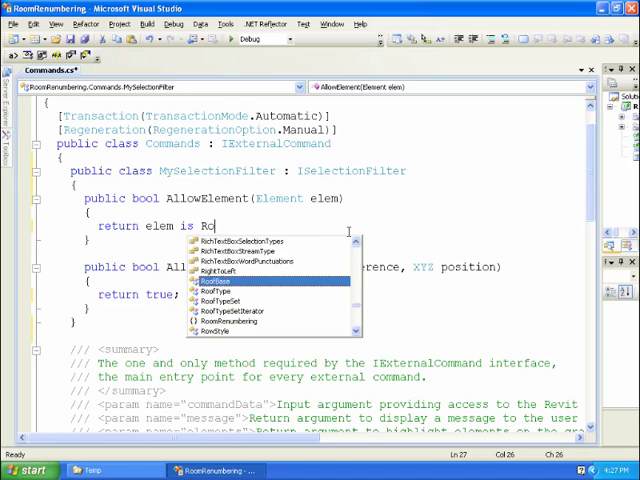
type("om;")
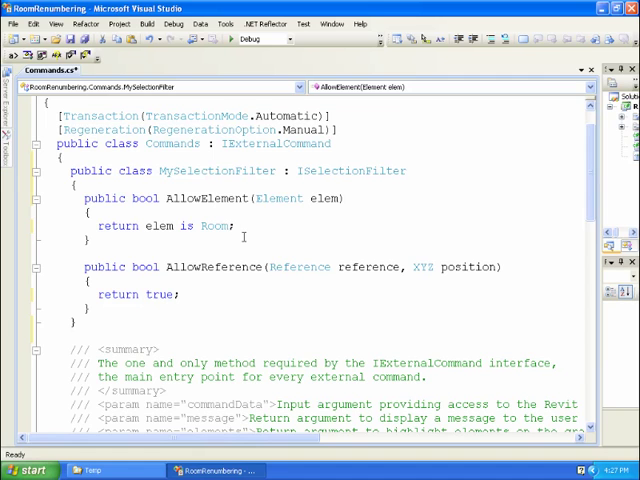
scroll("down", 3)
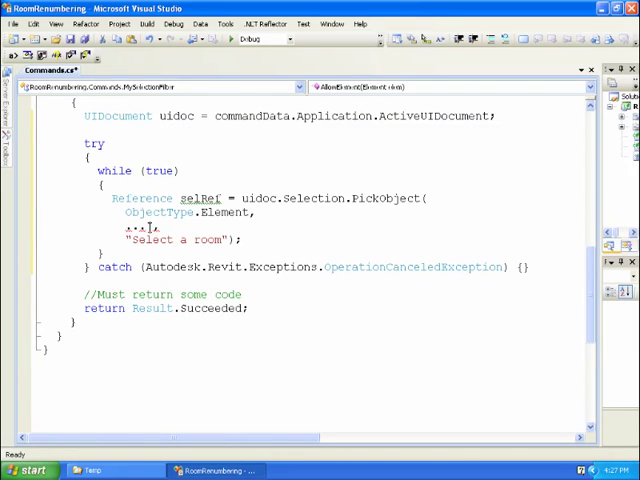
Step: Pass new MySelectionFilter() as the PickObject filter argument
type("new MySelectionFilter")
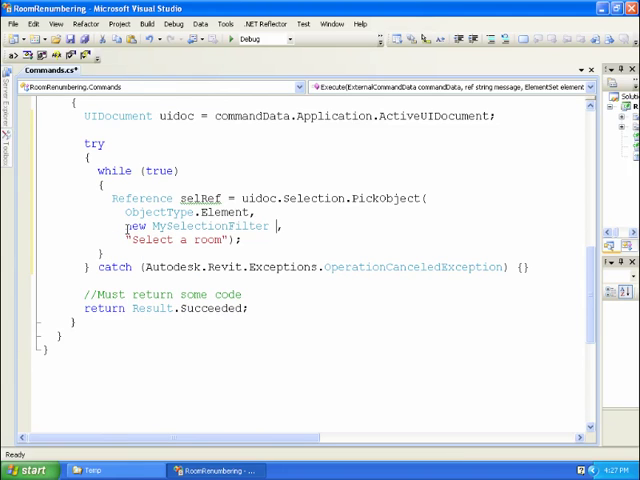
type("()")
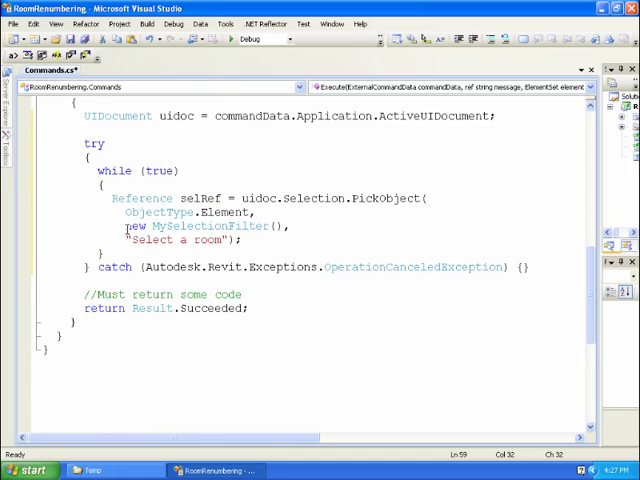
key("enter")
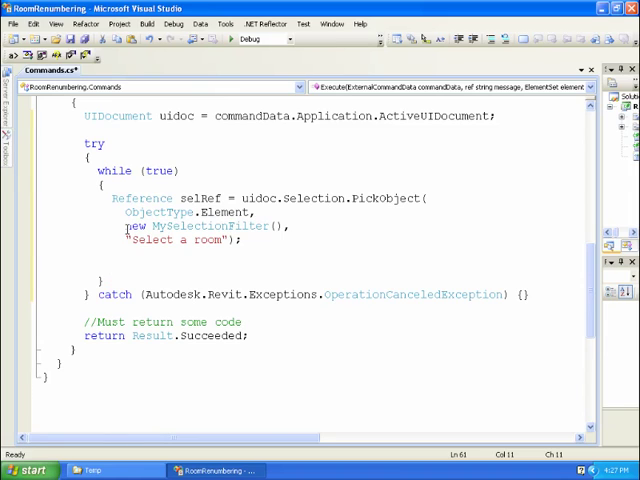
Step: Store the picked reference's element in a variable: Room room = selRef.Element
type("Room")
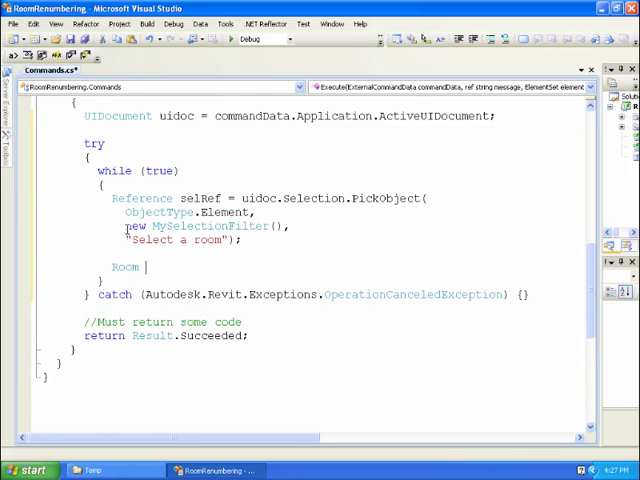
type("room =")
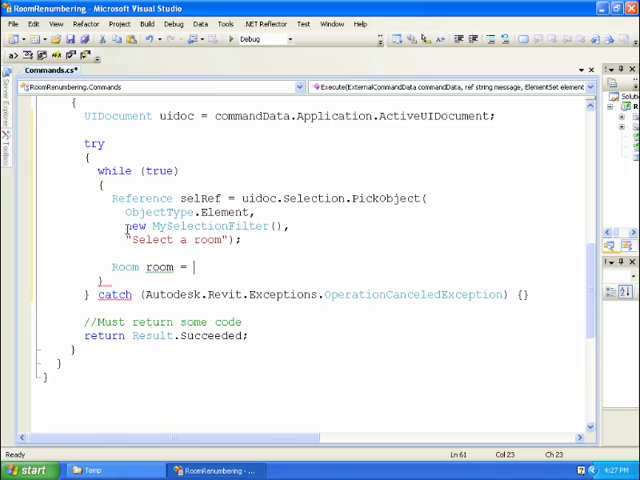
type("s")
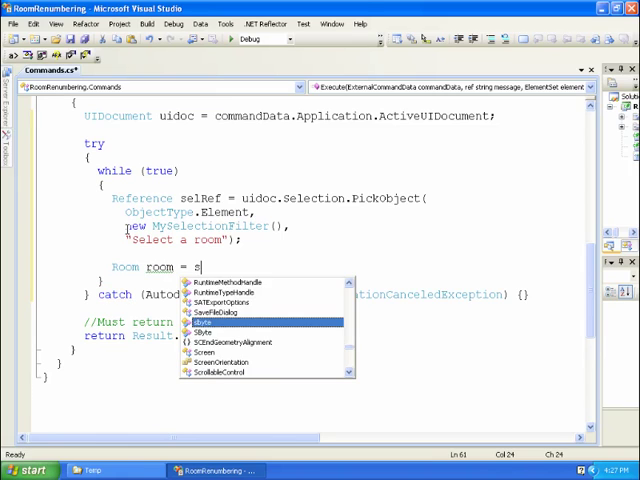
type("elRe")
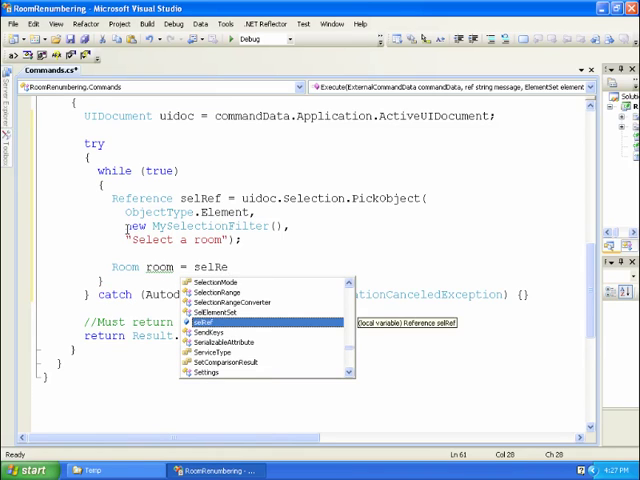
type(".Element")
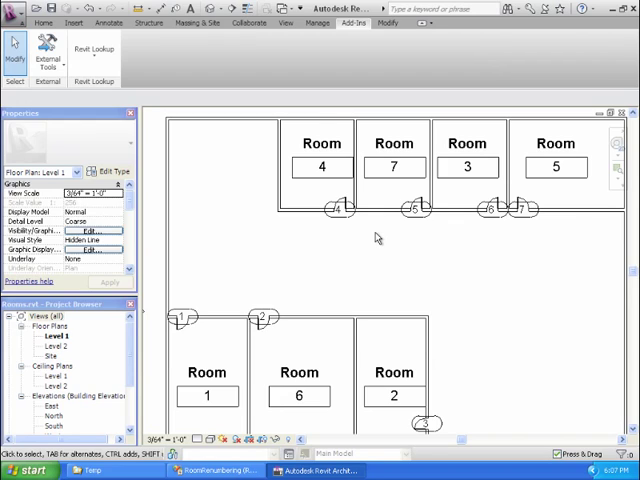
mouse_move(304, 196)
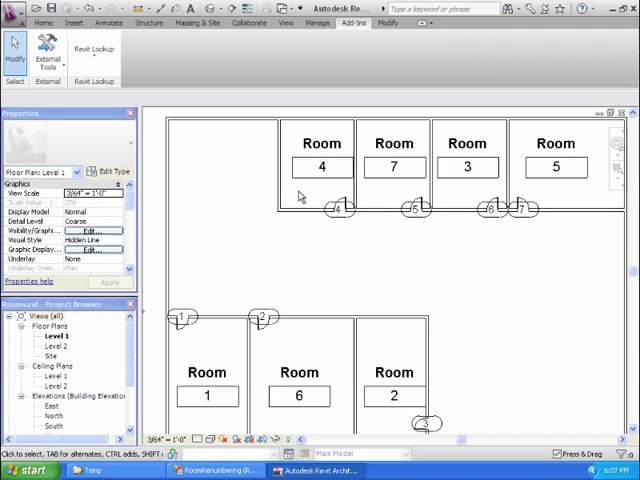
Step: Select room 4, snoop its parameters with Revit Lookup, then close the Snoop windows
left_click(320, 166)
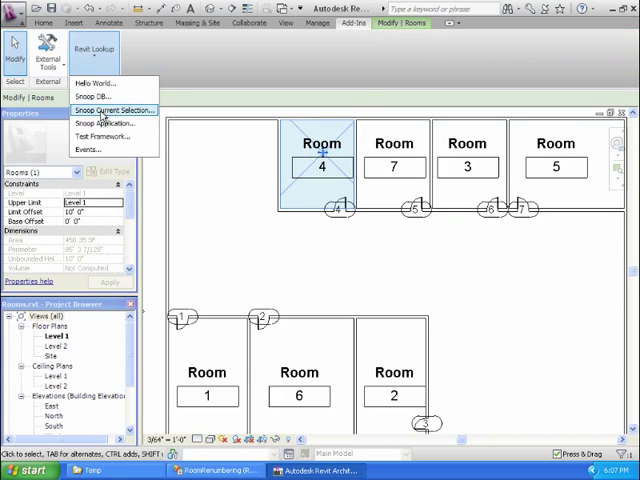
left_click(110, 110)
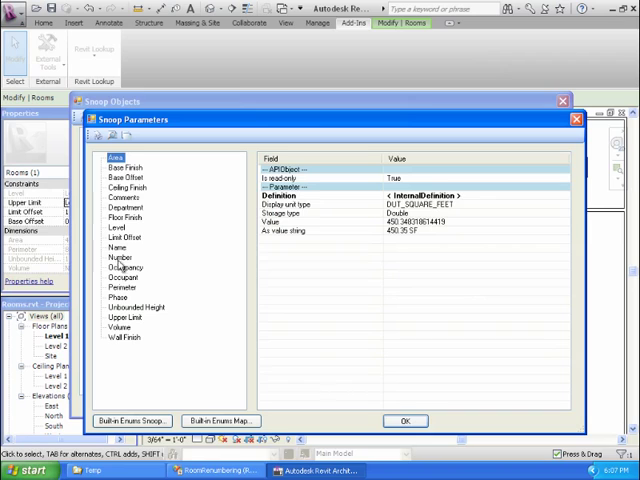
left_click(120, 256)
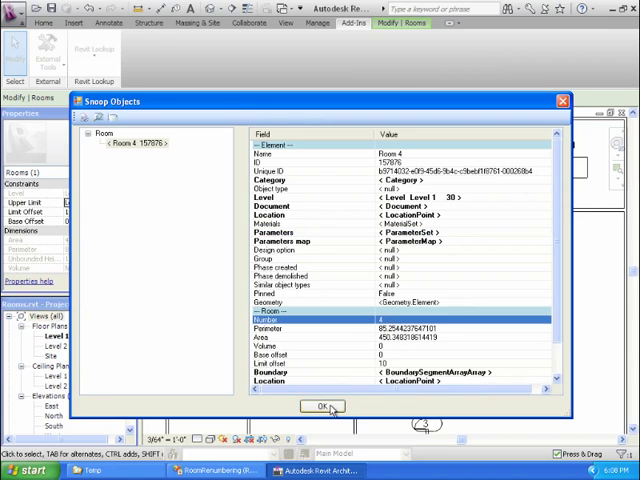
left_click(320, 408)
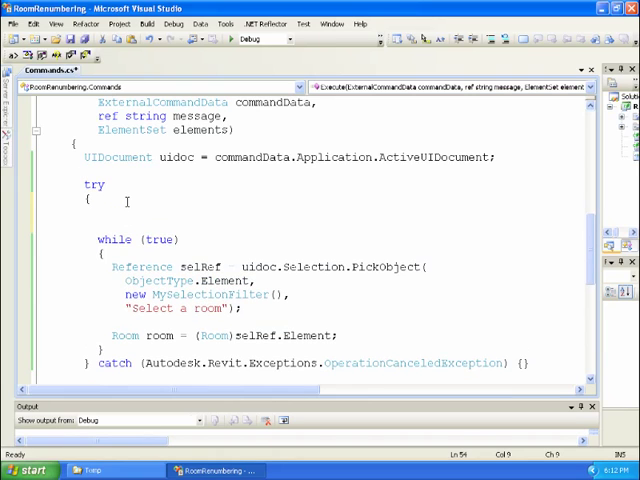
Step: Declare int roomNumber counter and set room.Number = roomNumber.ToString(), incrementing it each pick
type("int roo")
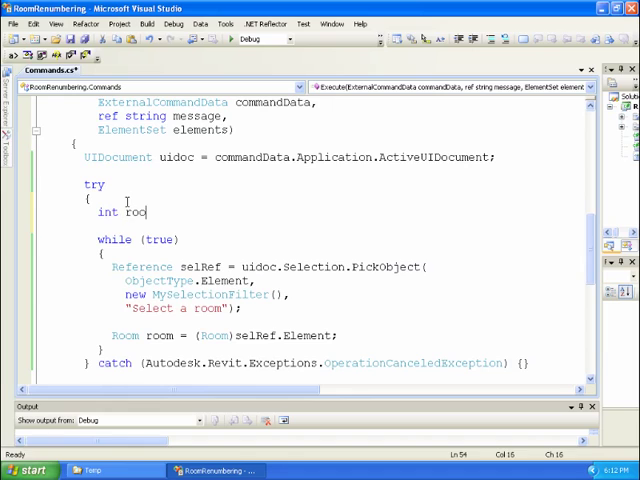
type("mNumber = 1;")
type("room.Number = room")
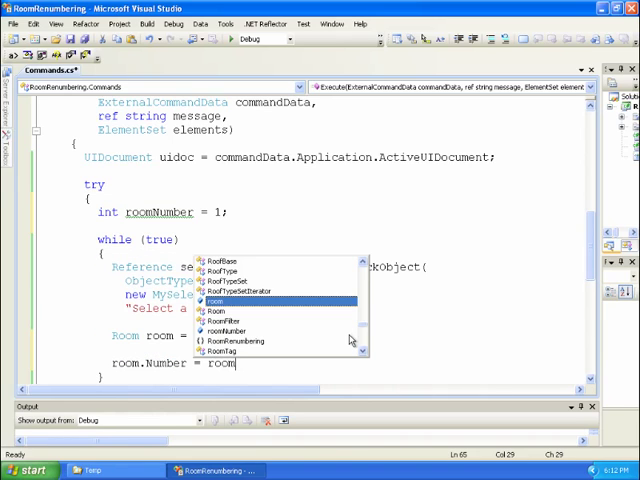
type("Number.ToString();")
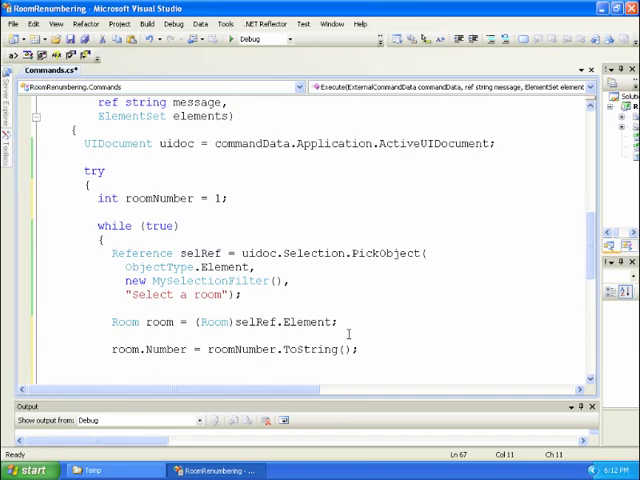
type("roomNumber++;")
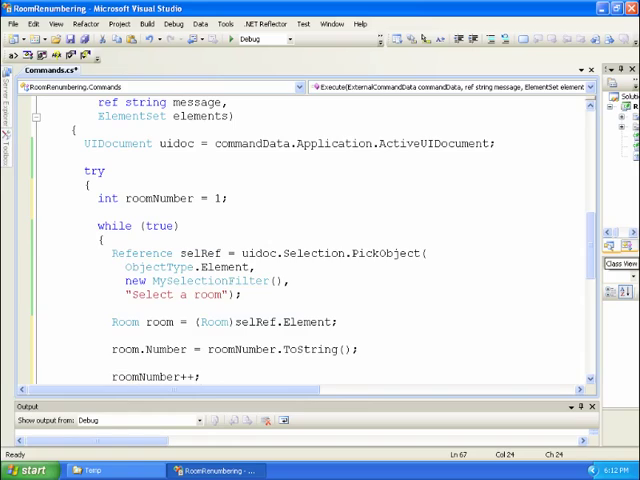
scroll("down", 3)
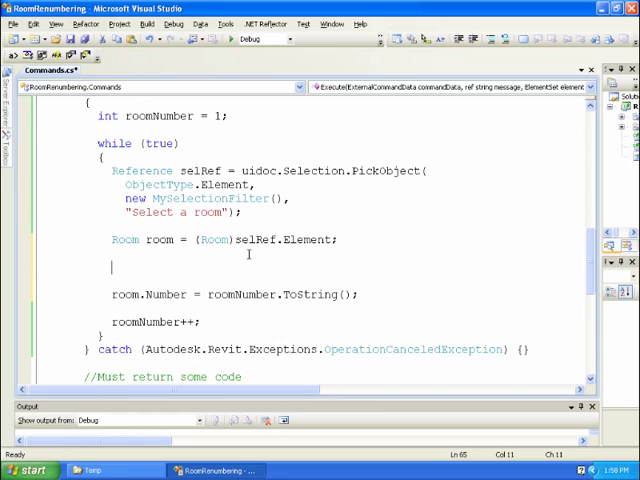
Step: Create a FilteredElementCollector named collector on uidoc's document
type("File")
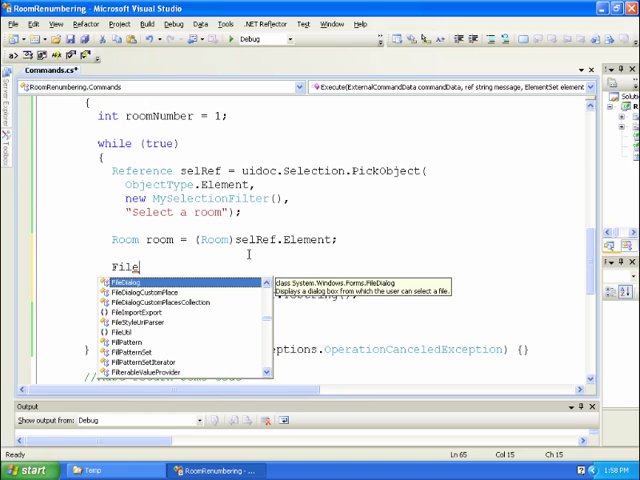
type("re")
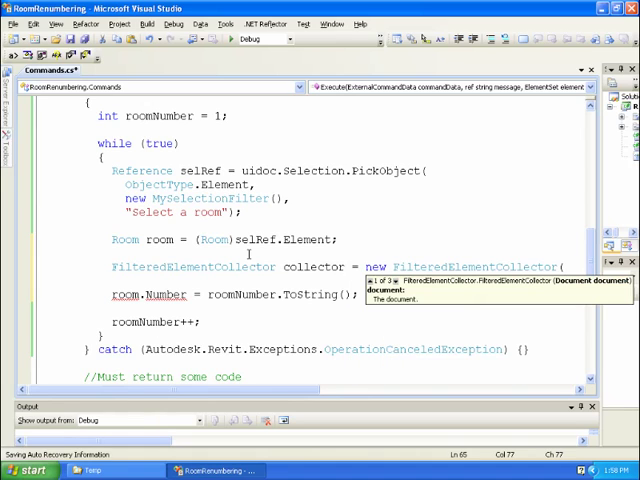
type("uidoc.")
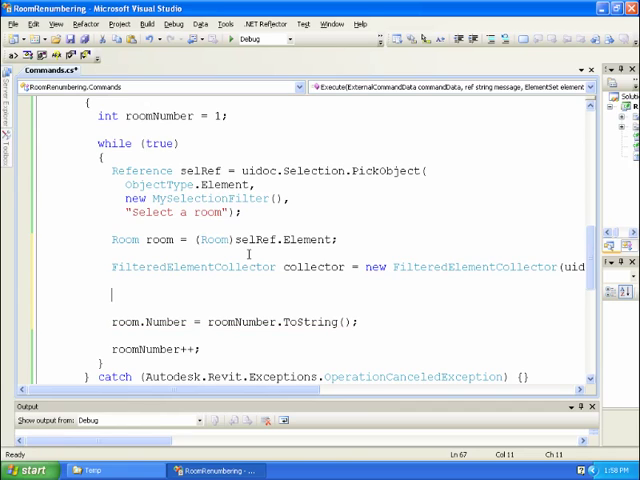
type("c")
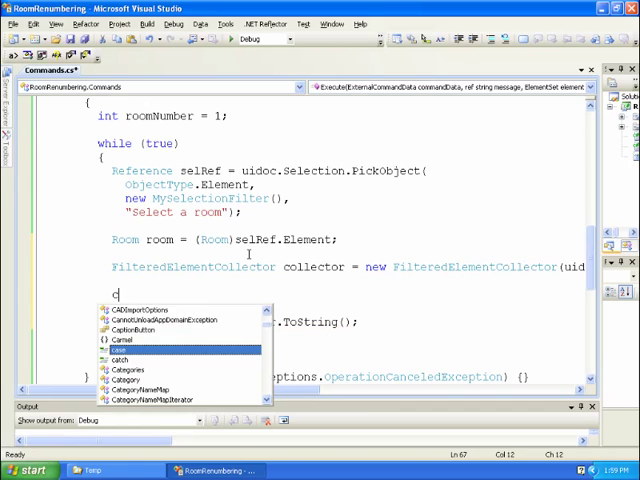
type("ollector.OfClass(typeof(")
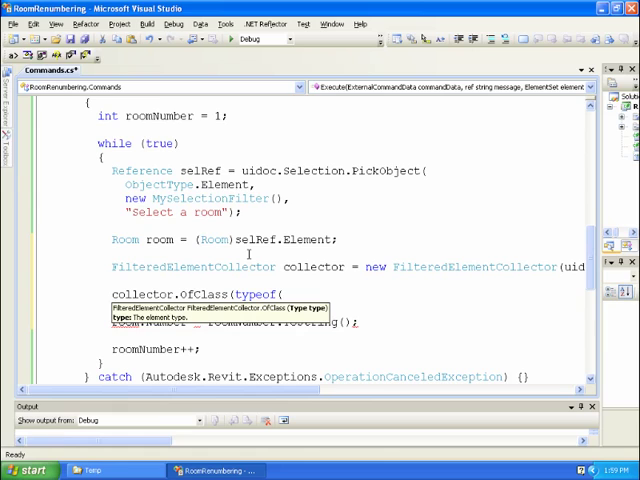
type("En")
type("collector.WherePasses(new ")
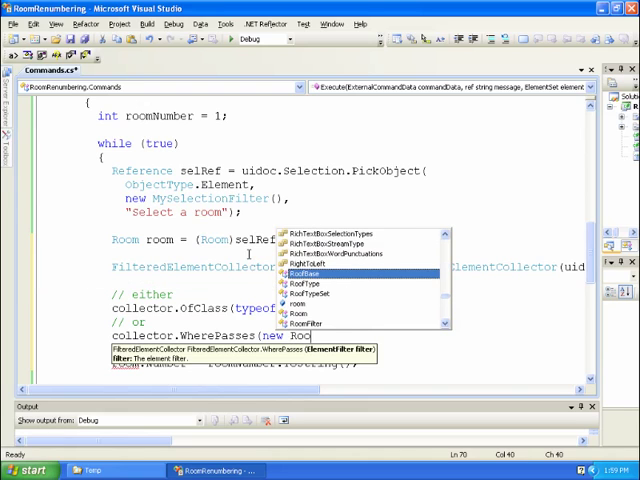
Step: Add commented OfClass/RoomFilter alternatives, then collector.WherePasses(filter) and start an ElementParameterFilter line
type("RoomFilter")
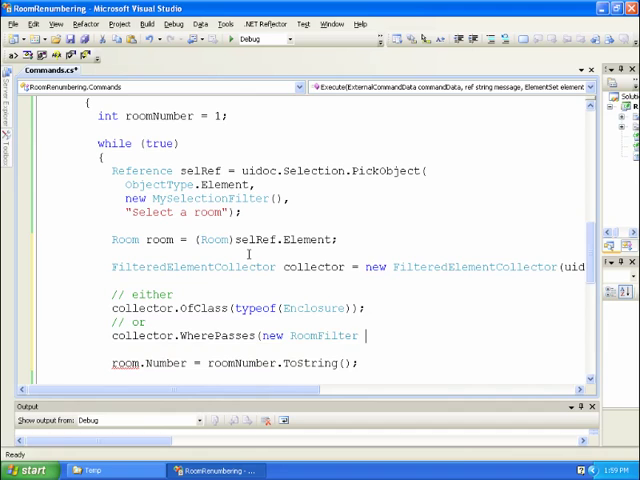
type("());")
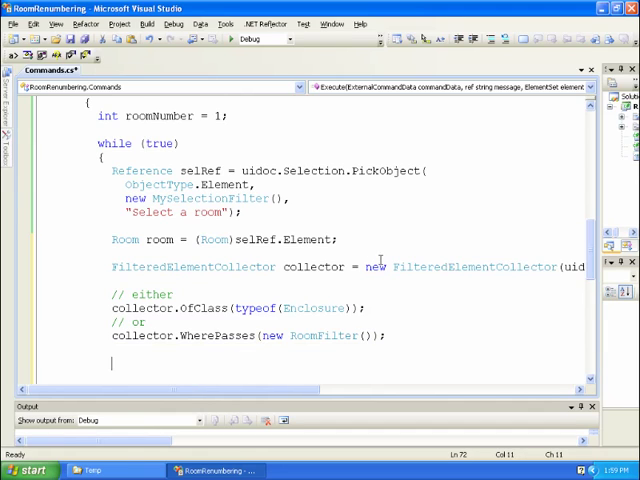
scroll("down", 3)
type("collector")
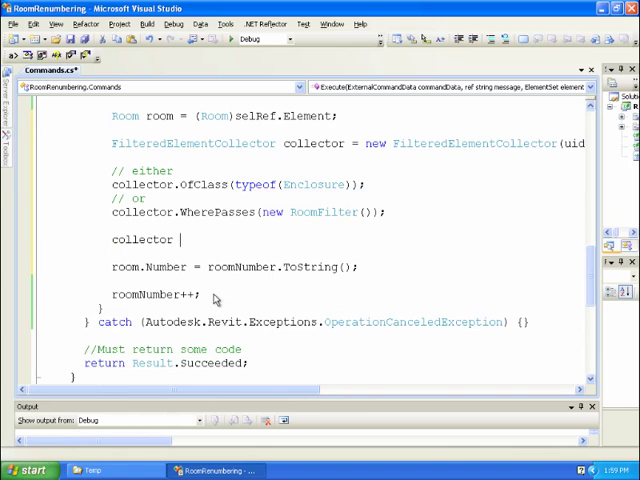
type(".WherePasses(")
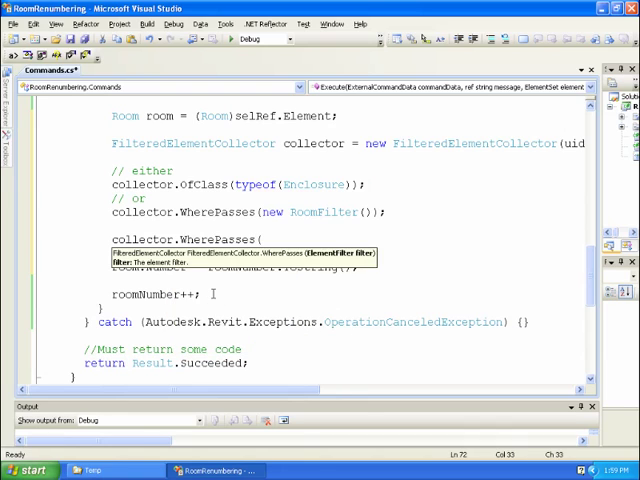
type("false);")
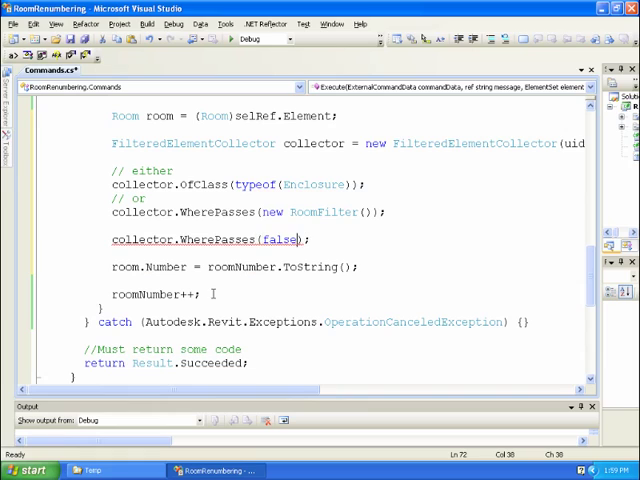
type("filter")
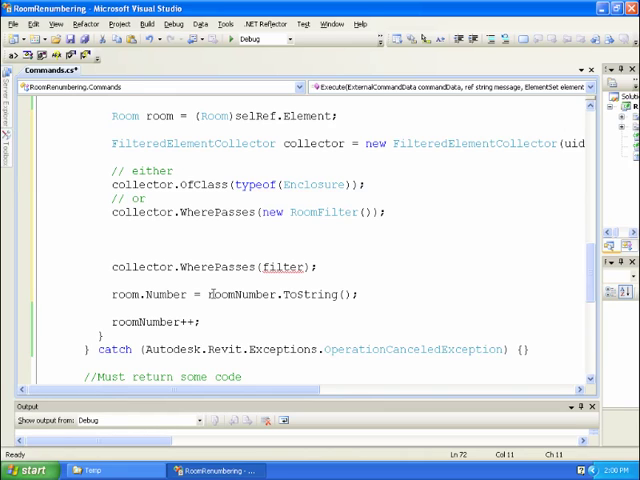
type("ElementParameterFilter")
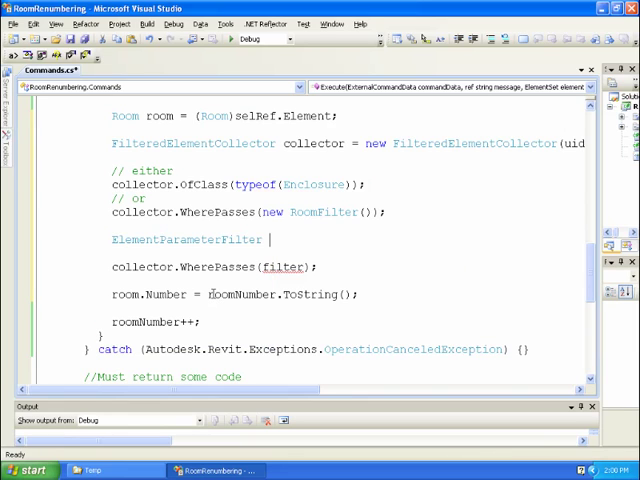
Step: Declare ElementParameterFilter filter = new ElementParameterFilter(rule); above the WherePasses call
type("filter")
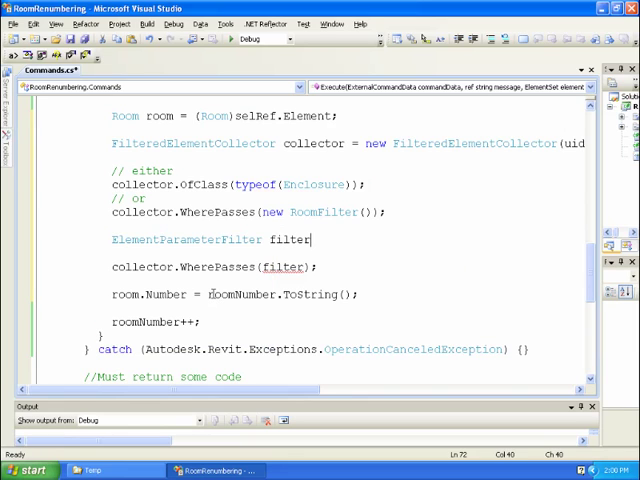
type("= new ElementParameterFilter")
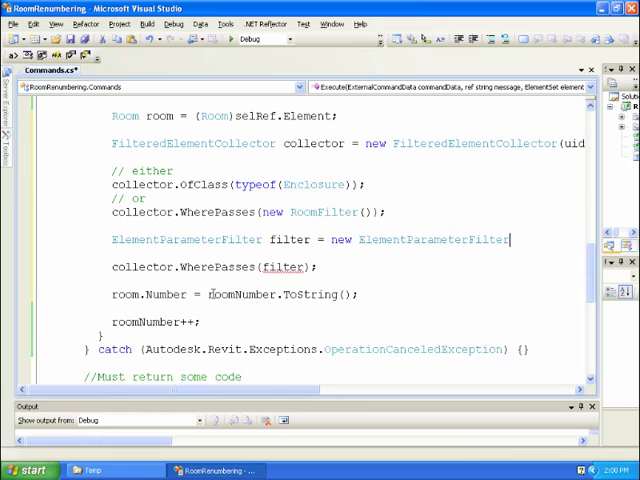
type("(")
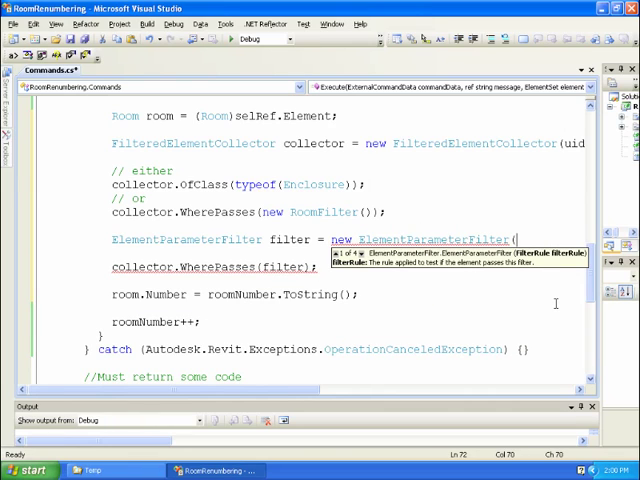
type("ref);")
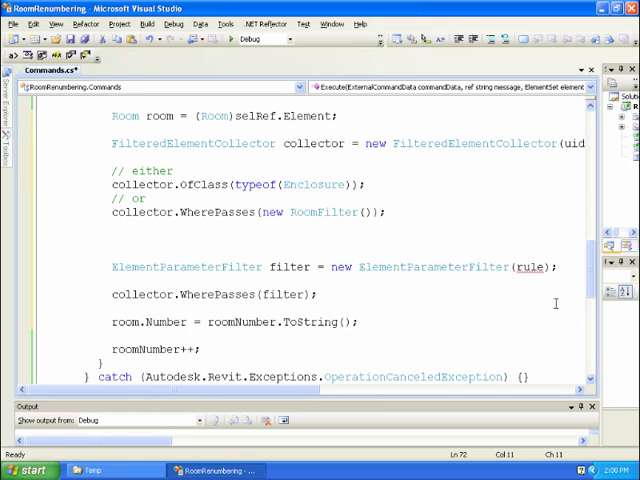
Step: Start the FilterStringRule rule declaration with new FilterStringRule on a wrapped line
type("Filter")
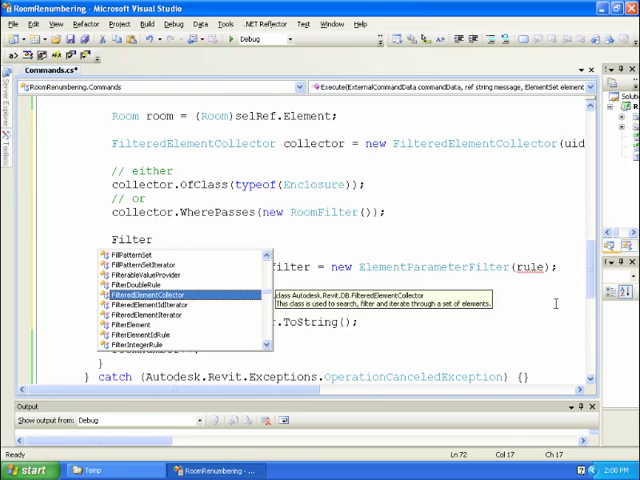
type("StringRule rule")
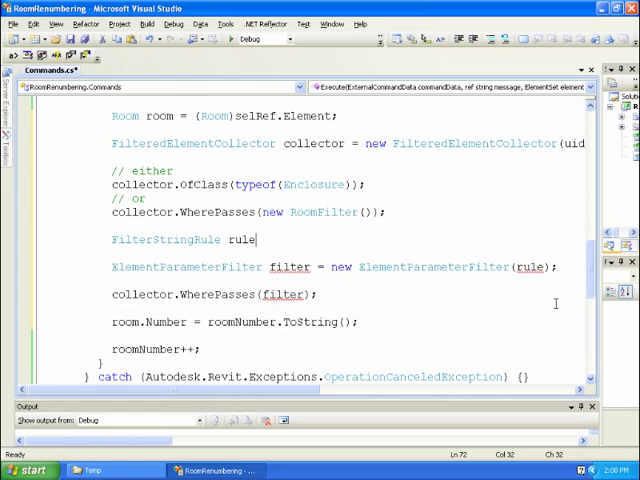
type("= new FilterStringRule(")
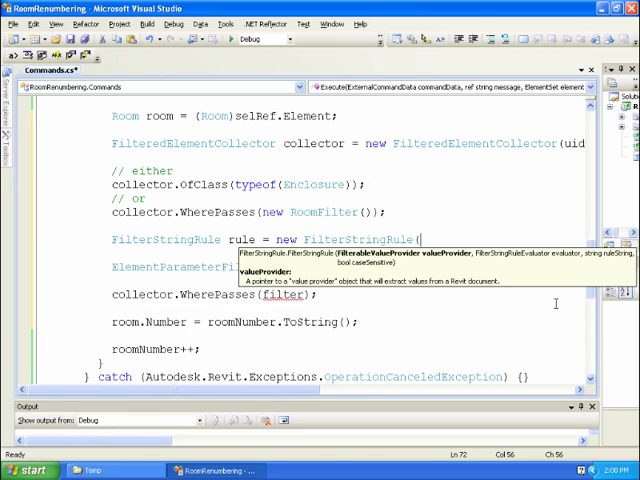
key("enter")
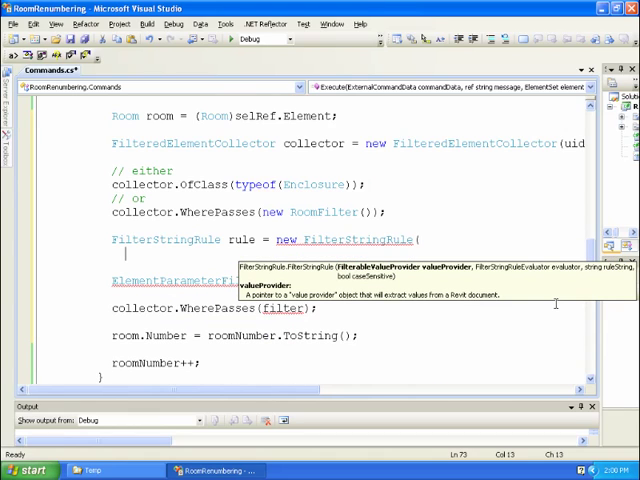
Step: Pass provider, evaluator, roomNumber.ToString() and false as the rule's arguments
type("provider,")
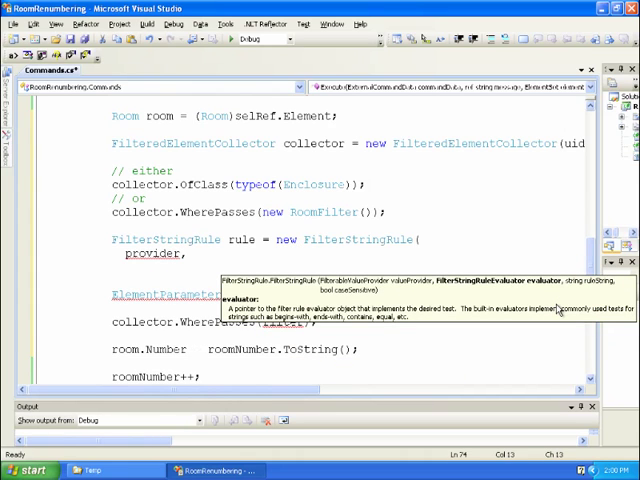
type("ev")
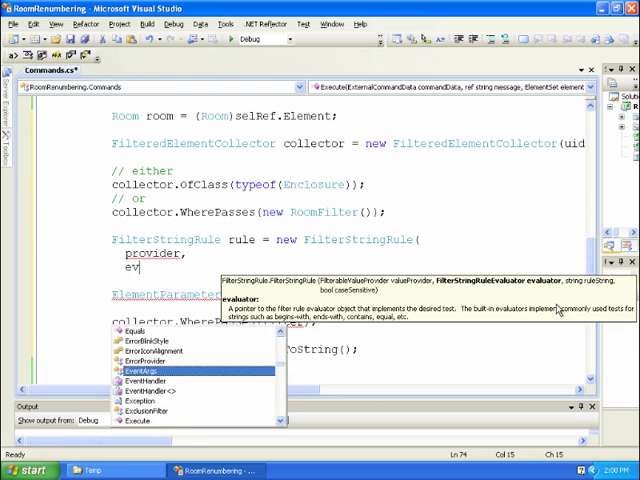
type("aluator,")
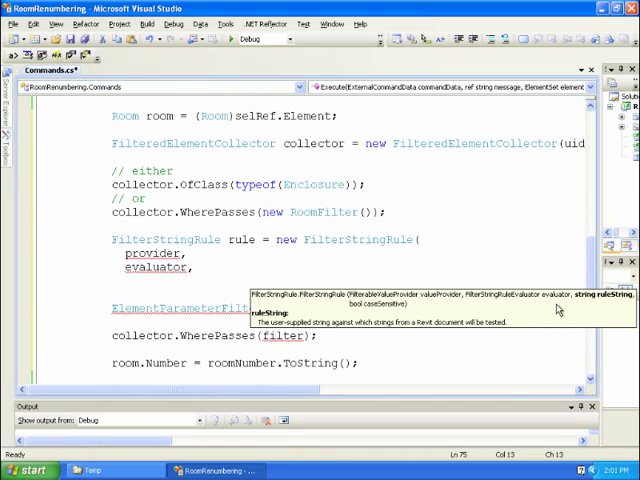
type("roomNumber.ToString(")
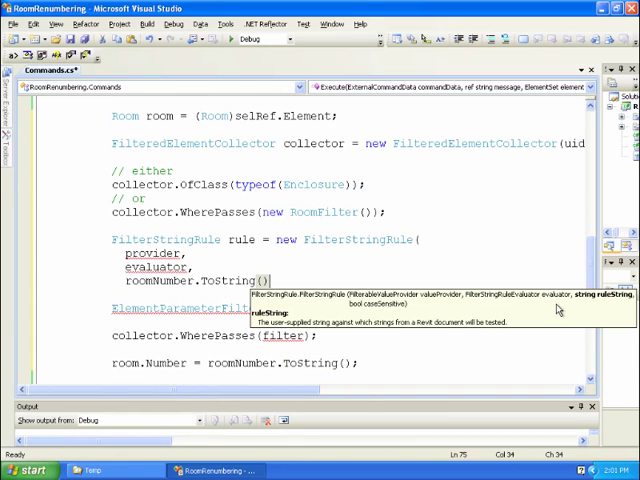
type(",")
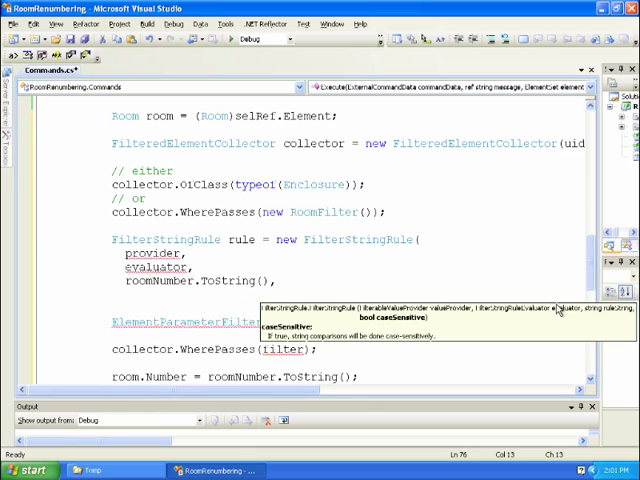
type("false);")
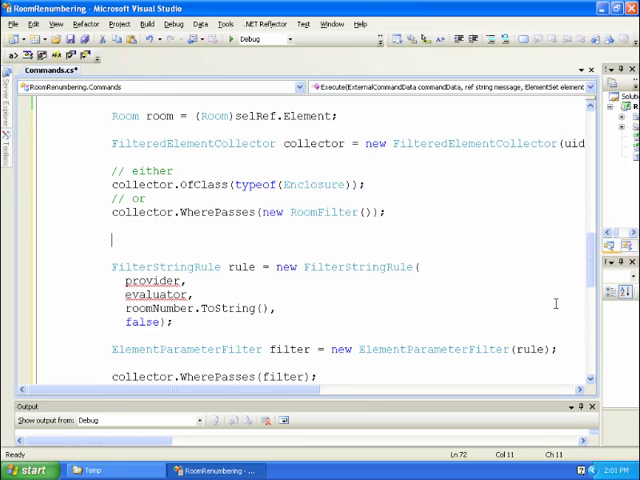
Step: Declare ParameterValueProvider provider from new ElementId(BuiltInParameter.ROOM_NUMBER)
type("Para")
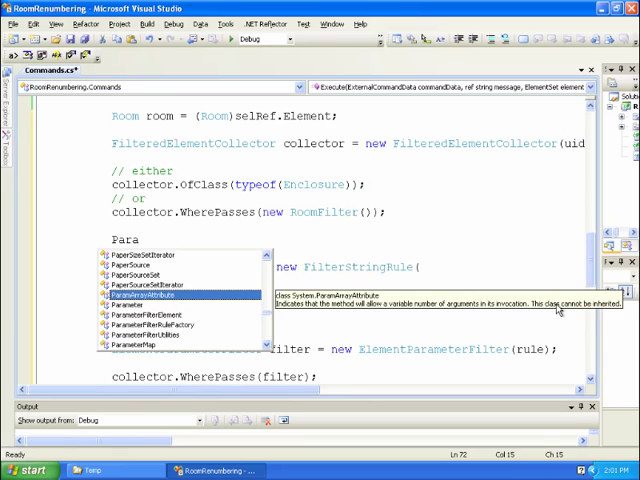
type("mate")
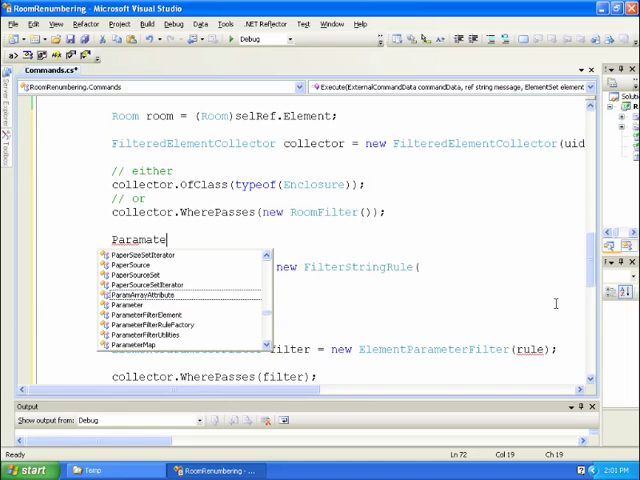
type("ValueProvider")
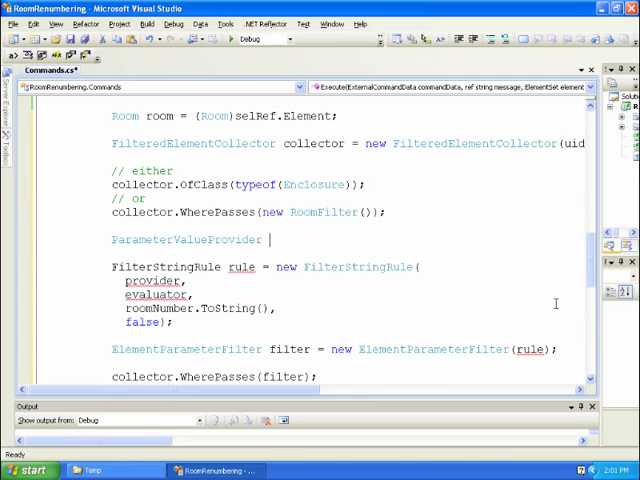
type("provider =")
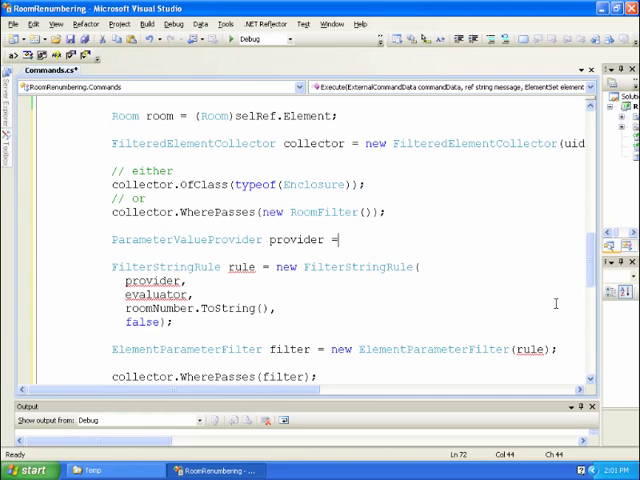
type("new ParameterValueProvider(")
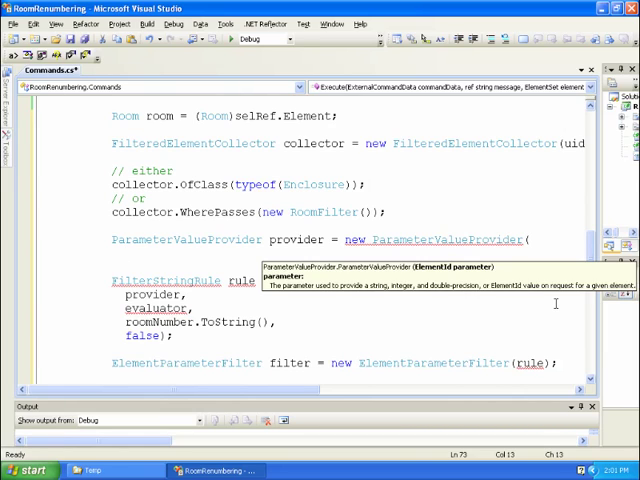
type("new ElementId(")
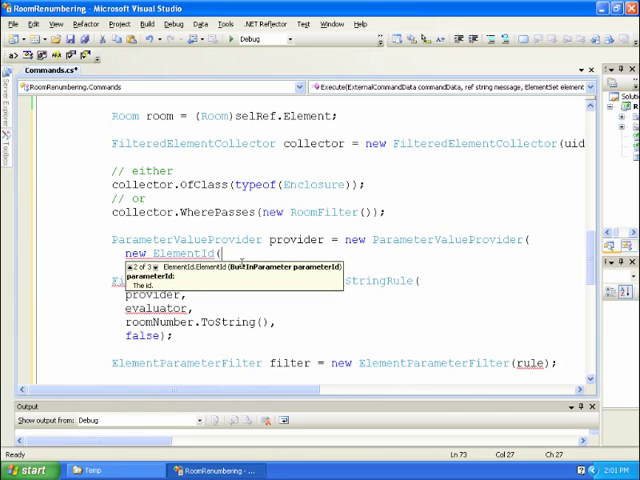
type("Bu")
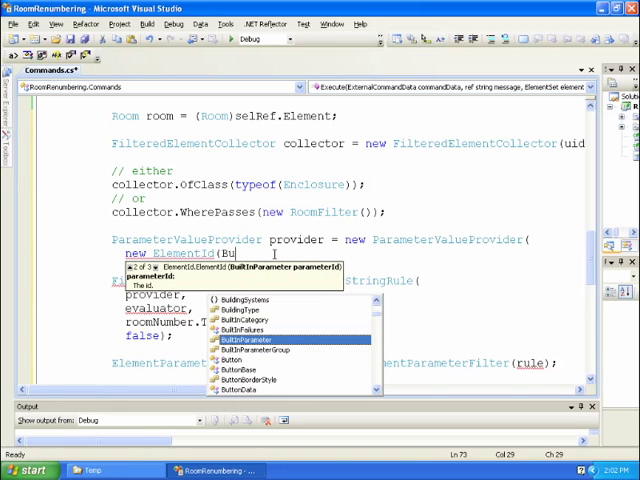
type("BuiltInParameter.ROOM_NUMBER));")
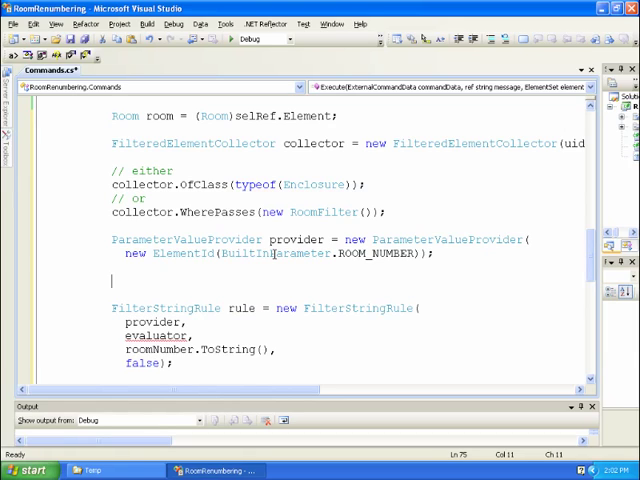
Step: Declare FilterStringEquals evaluator = new FilterStringEquals(); above the rule line
type("FilterStringEquals")
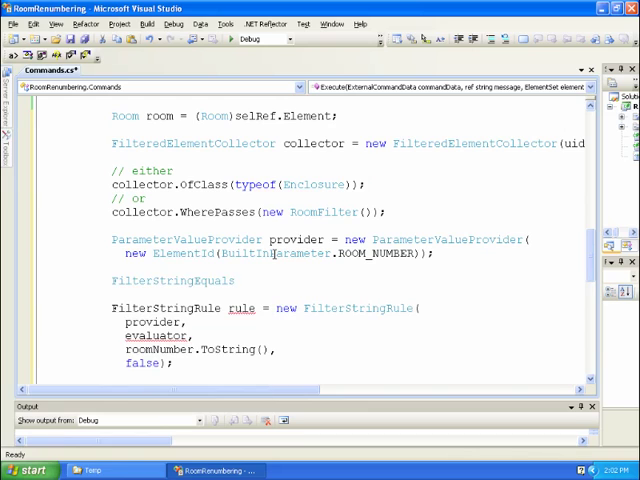
type("evaluator")
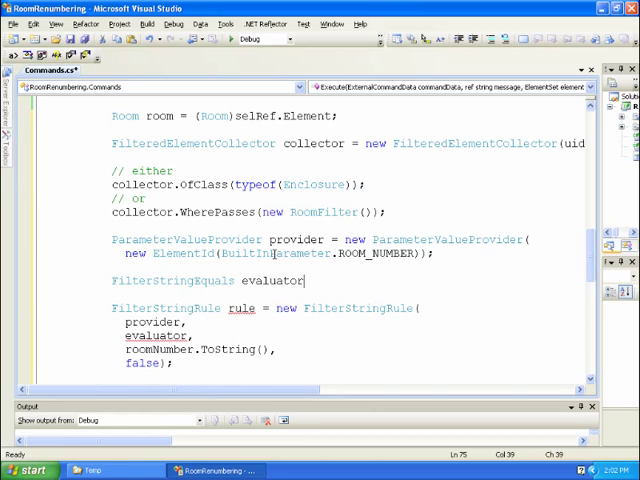
type("= new FilterStringEquals();")
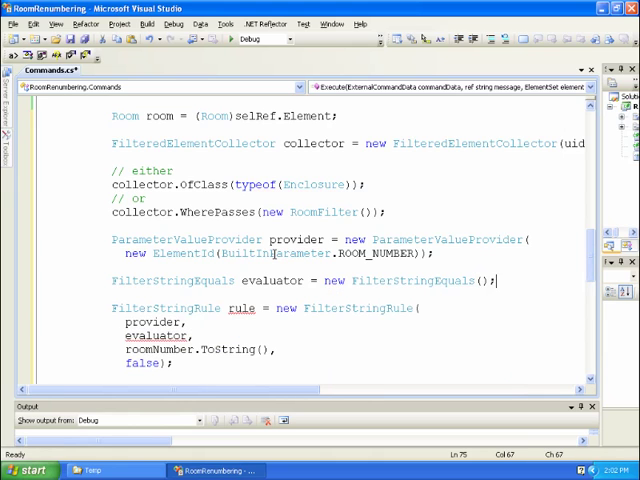
scroll("down", 3)
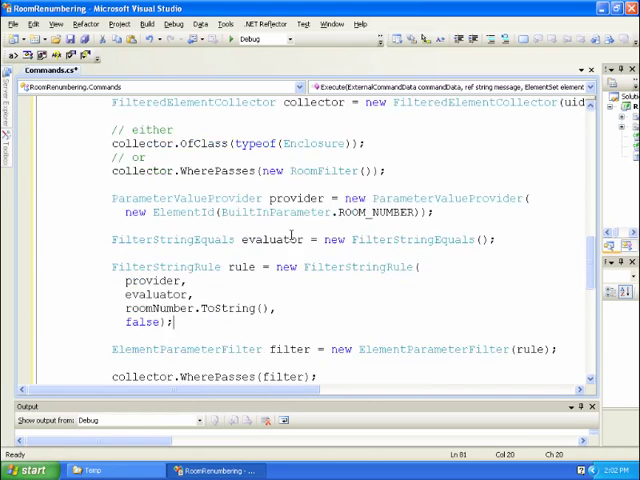
scroll("down", 3)
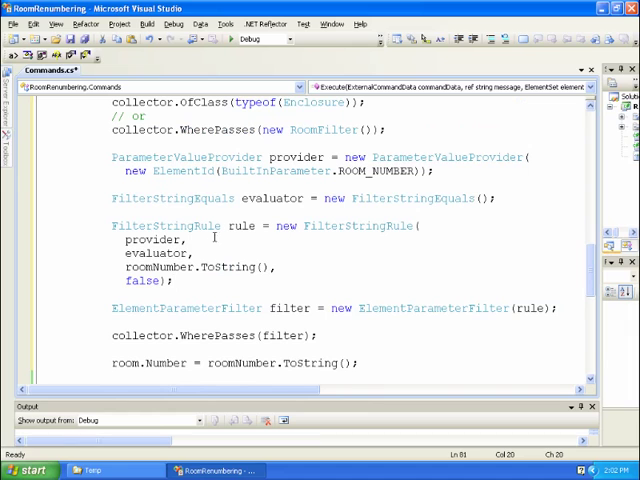
scroll("down", 3)
type("IList collector.ToElements();")
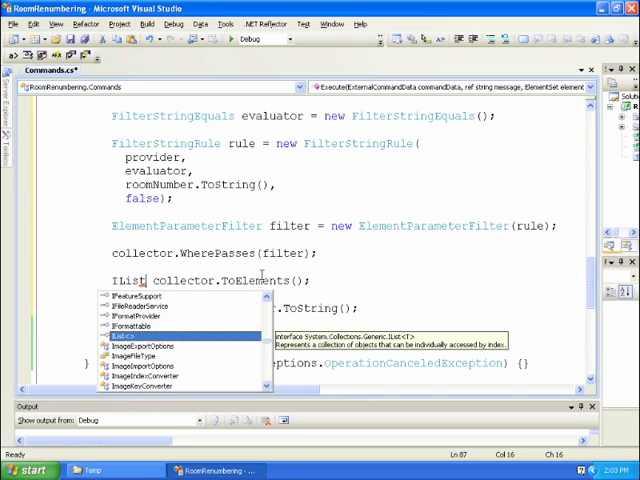
Step: Store collector.ToElements() in an IList<Element> named rooms
type("<Element>")
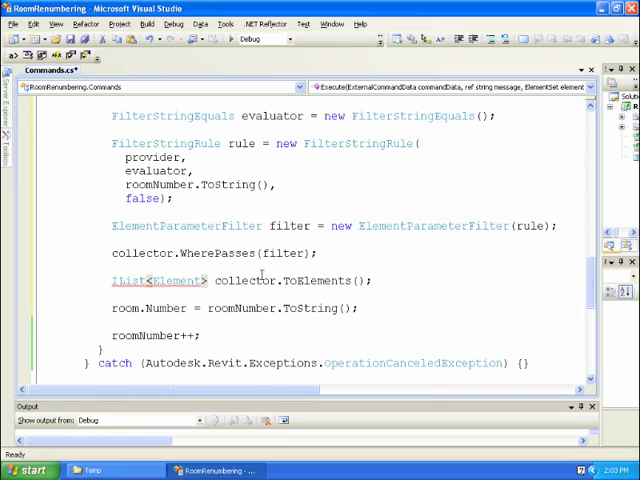
type("rooms =")
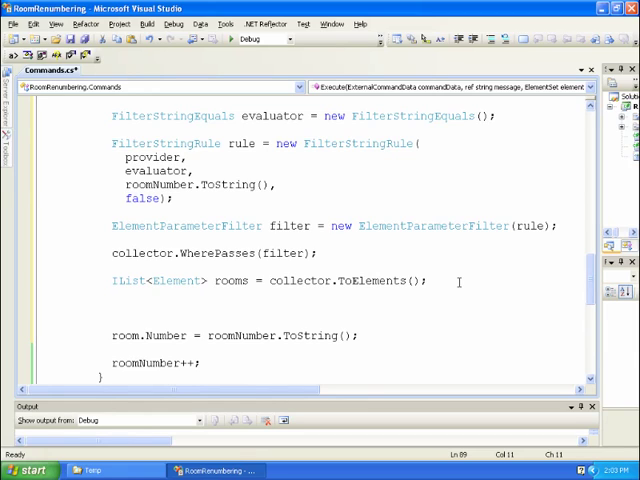
Step: Add an if (rooms.Count > 0) check below the rooms line
left_click(112, 308)
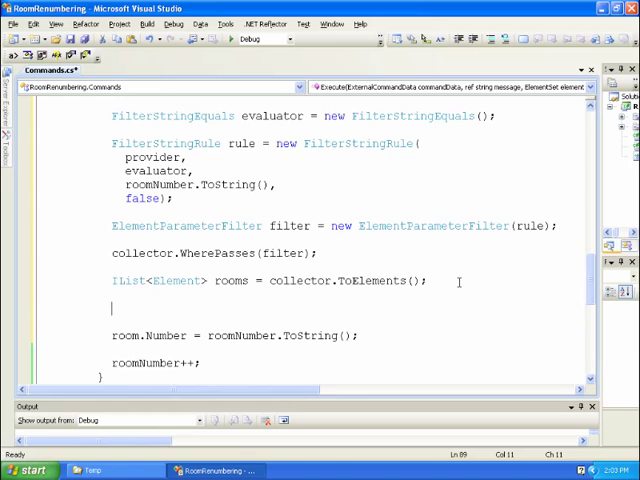
type("if")
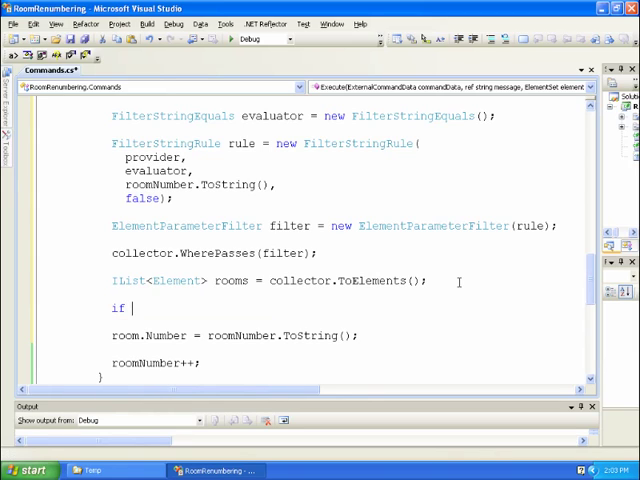
type("(")
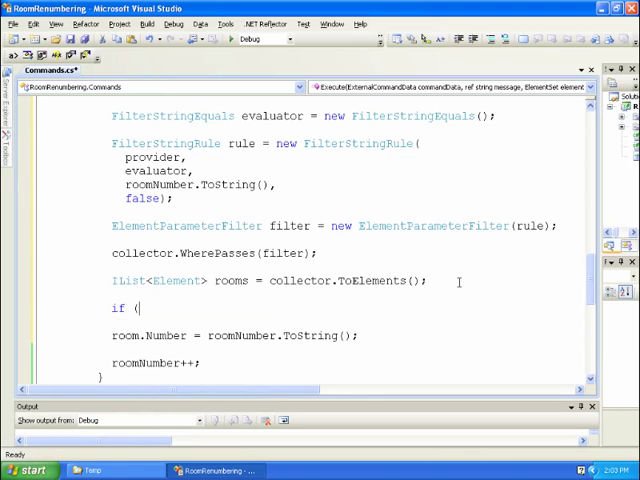
type("rooms")
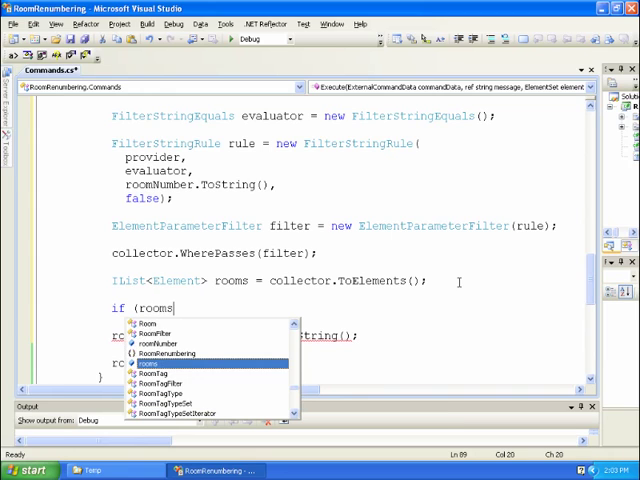
type(".Count >")
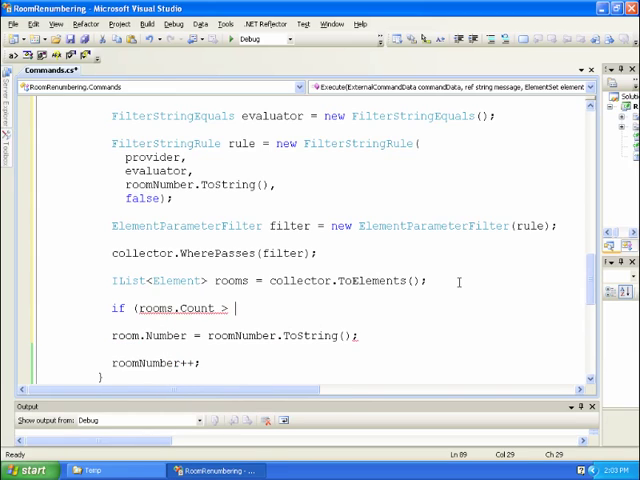
type("0)")
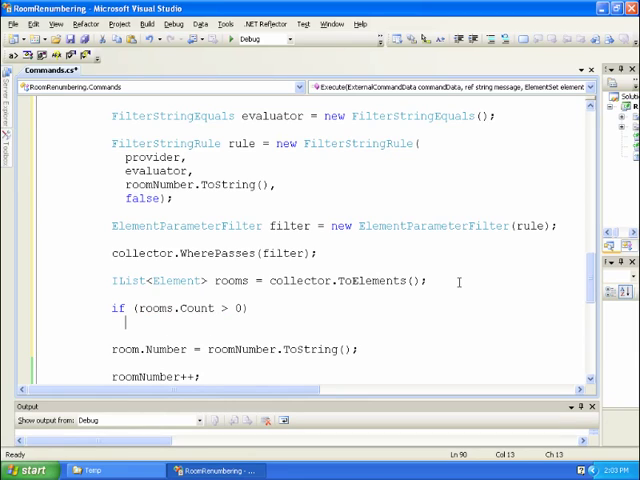
Step: Set (rooms[0] as Room).Number to room.Number inside that check
type("(")
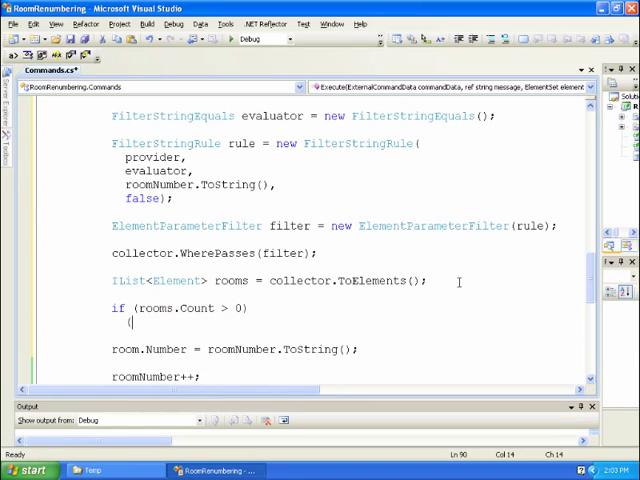
type("(Room")
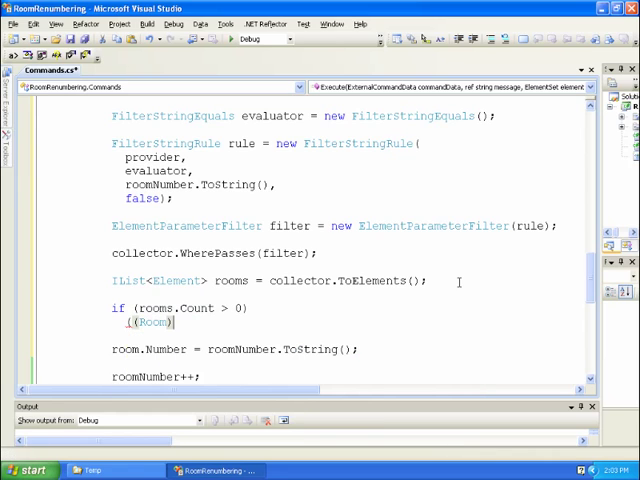
type("rooms[0")
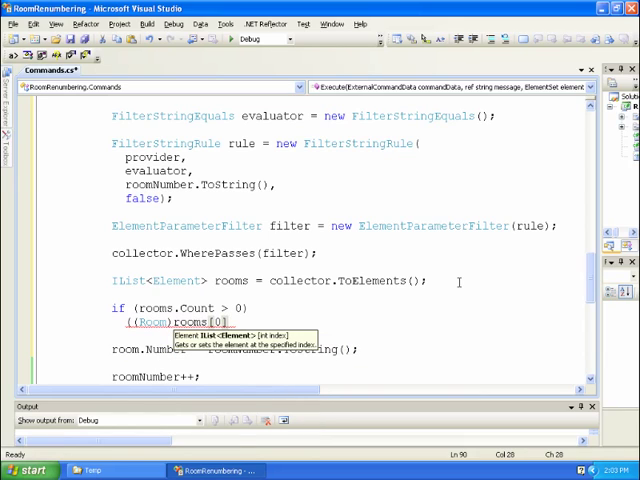
type(").Number = room")
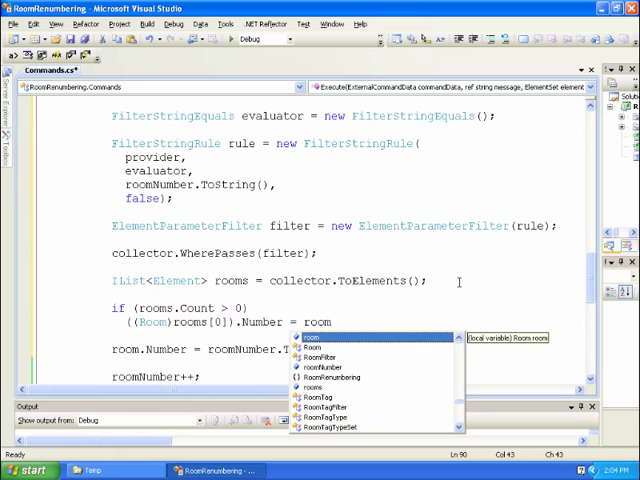
type(".Number;")
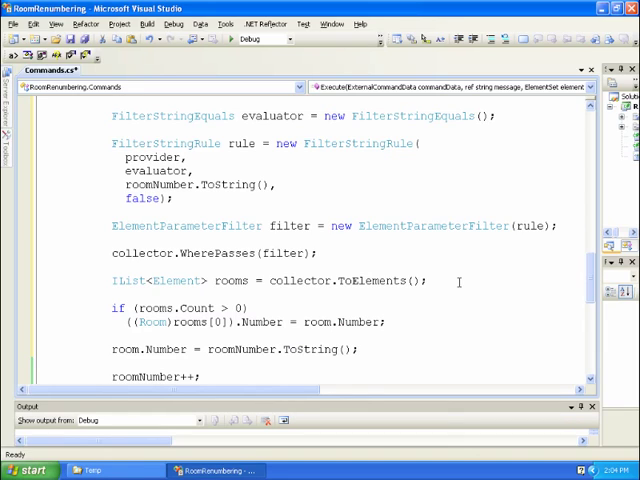
Step: Add uidoc.Document.Regenerate() in the loop after room.Number is assigned
scroll("down", 3)
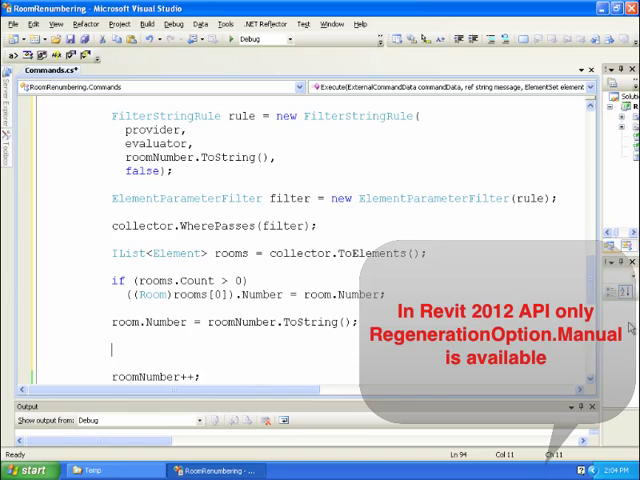
mouse_move(356, 292)
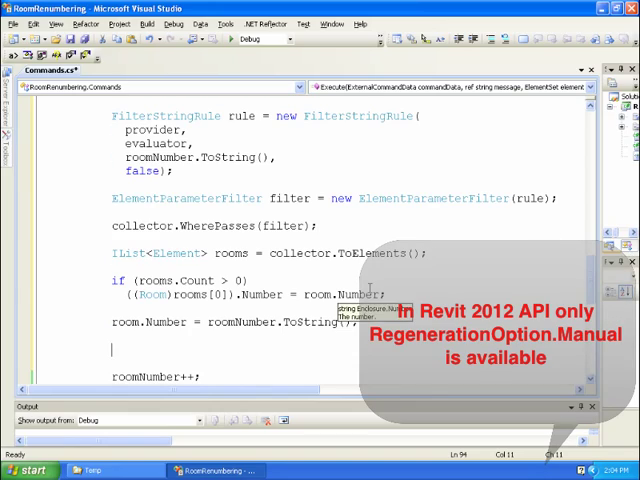
scroll("up", 3)
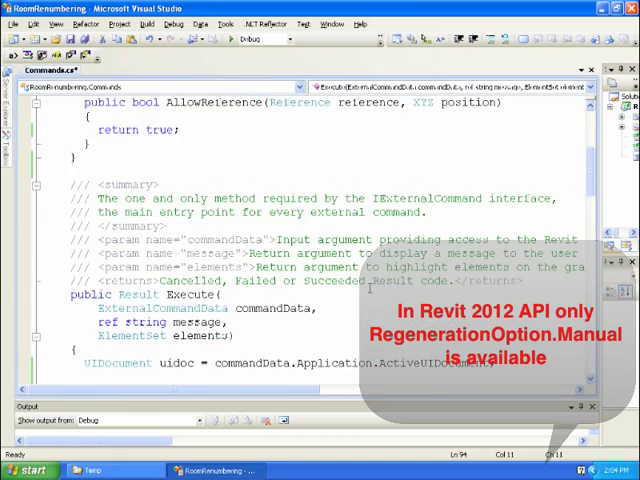
scroll("up", 3)
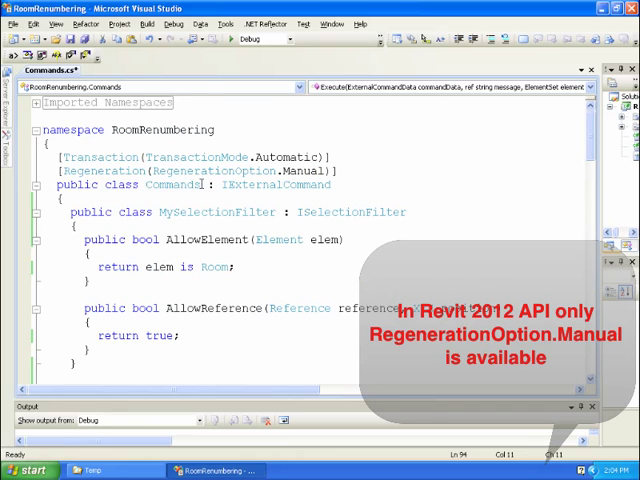
scroll("down", 3)
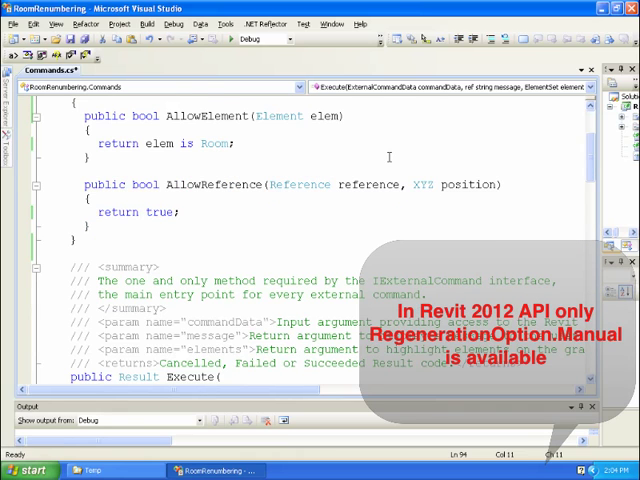
scroll("down", 3)
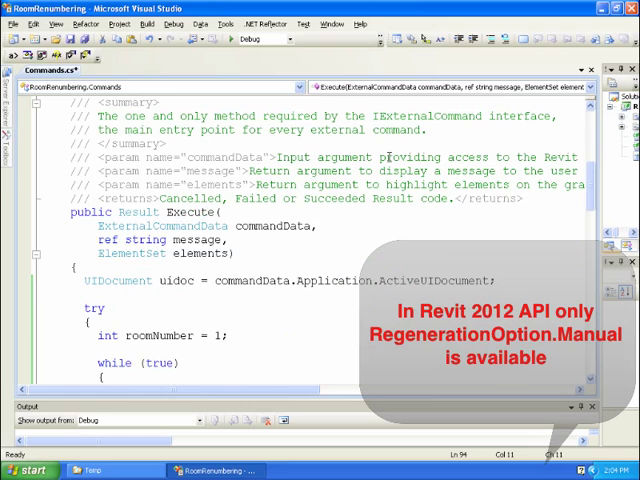
scroll("down", 3)
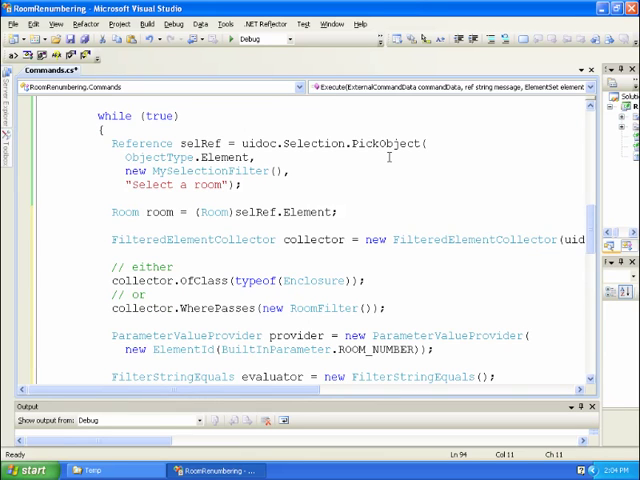
scroll("down", 3)
type("uidoc.Document.Re")
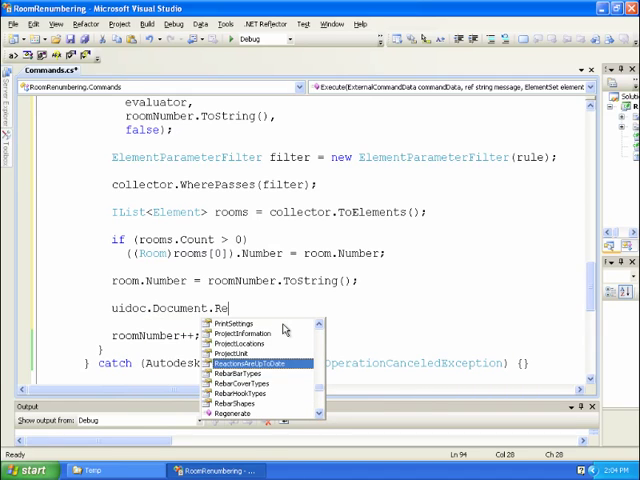
type("ge")
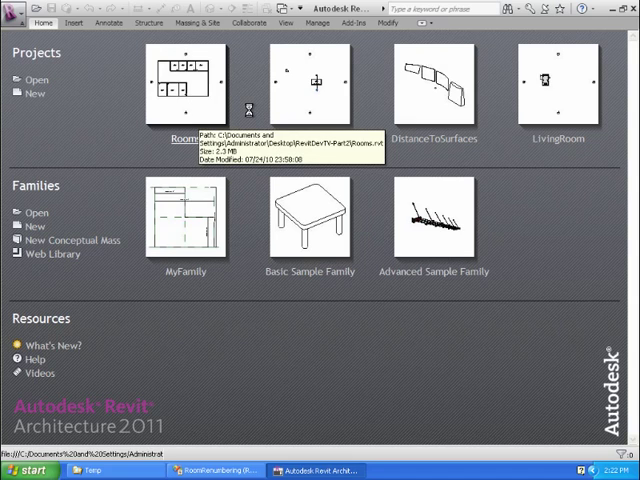
mouse_move(540, 172)
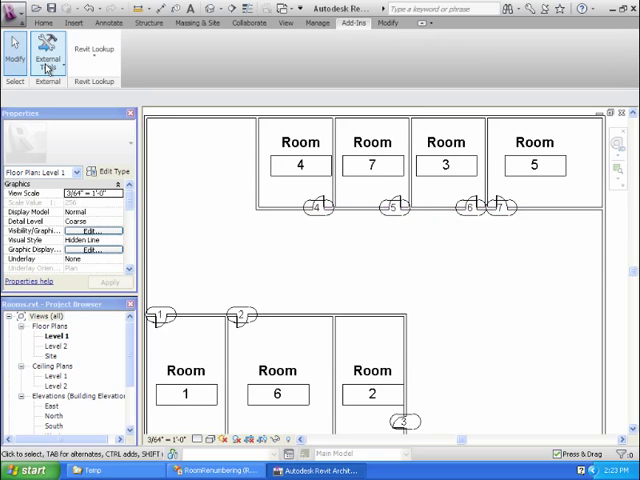
left_click(48, 44)
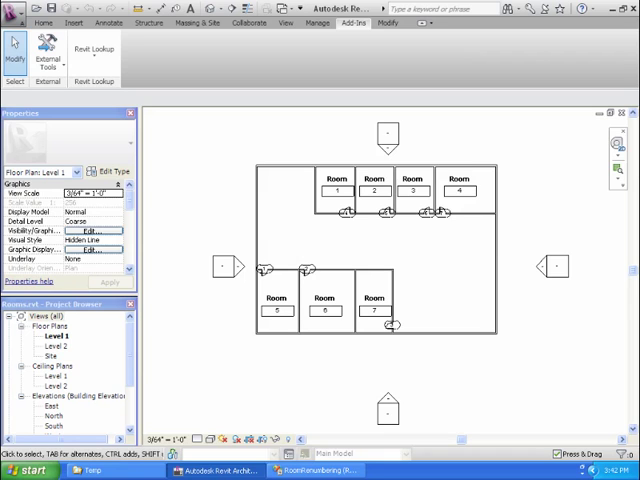
Step: Comment out Regenerate(), set a breakpoint on the PickObject line and dismiss the Edit and Continue warning
left_click(318, 472)
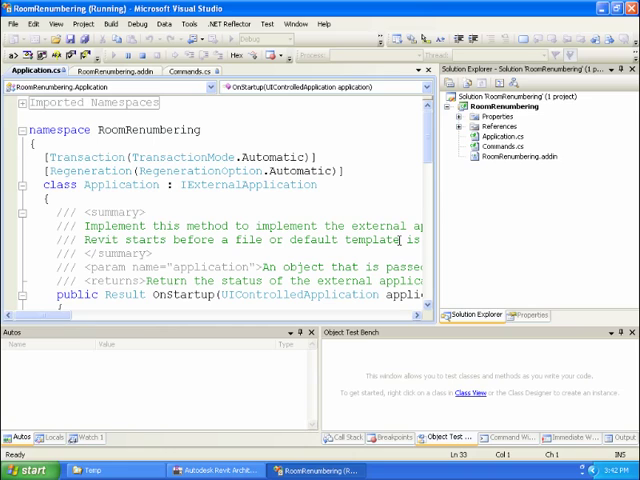
mouse_move(504, 116)
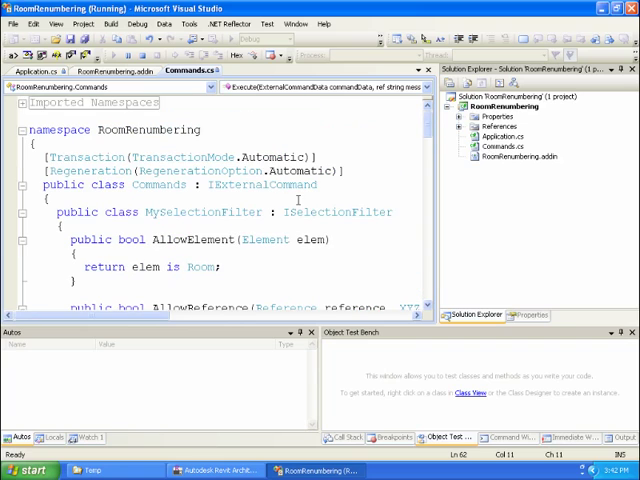
scroll("down", 3)
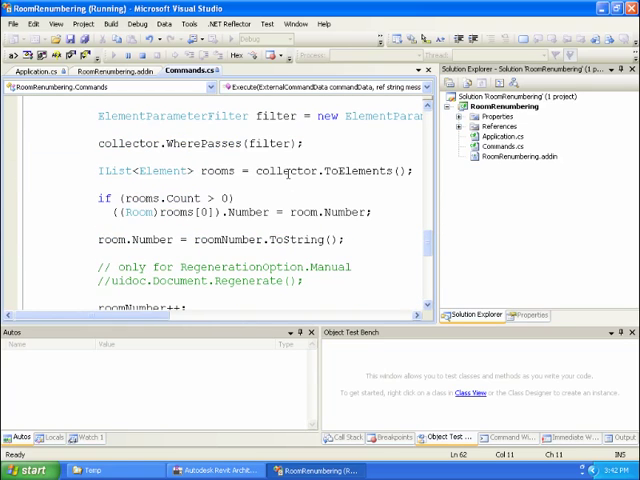
scroll("down", 3)
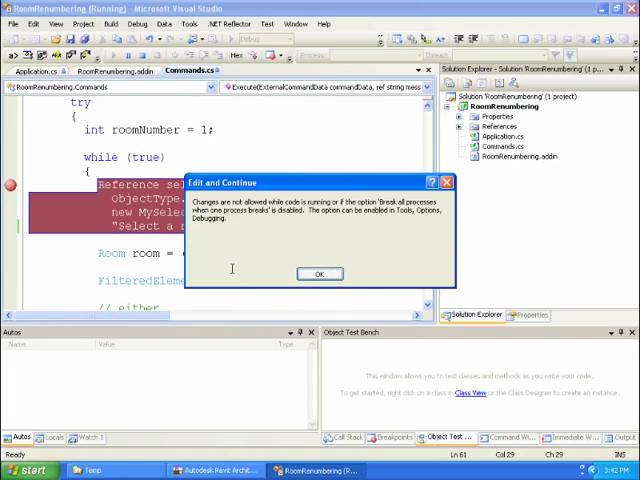
left_click(320, 272)
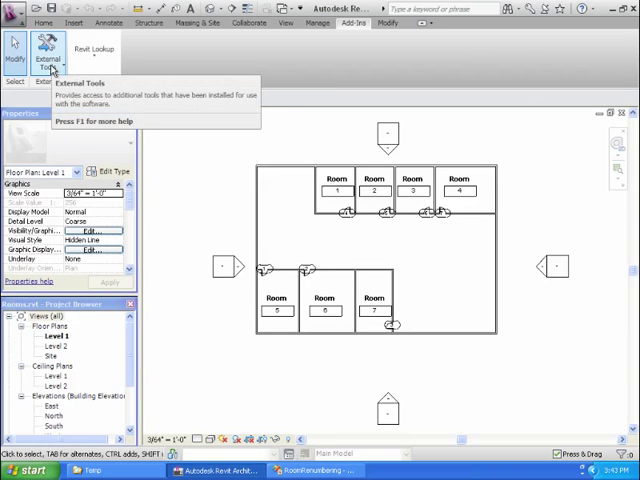
Step: Load RoomRenumbering.dll in the Add-In Manager and run its Commands entry
left_click(48, 58)
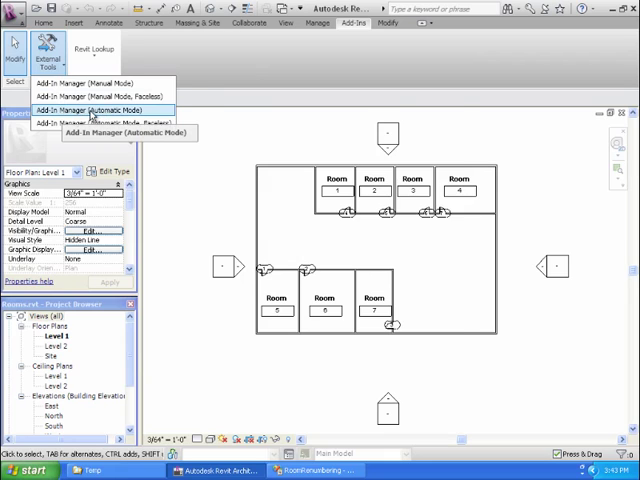
left_click(88, 108)
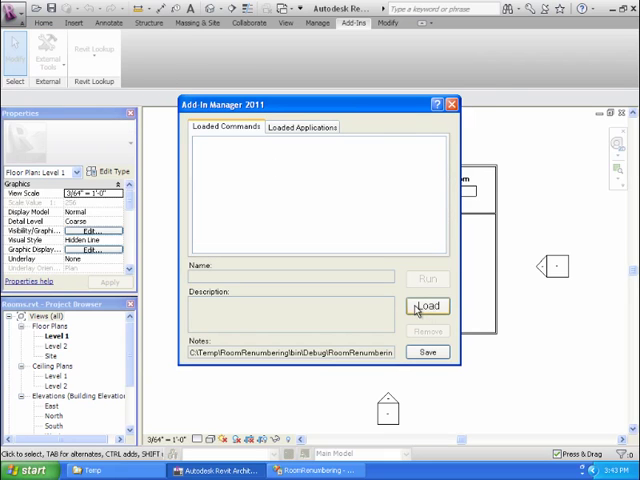
left_click(428, 306)
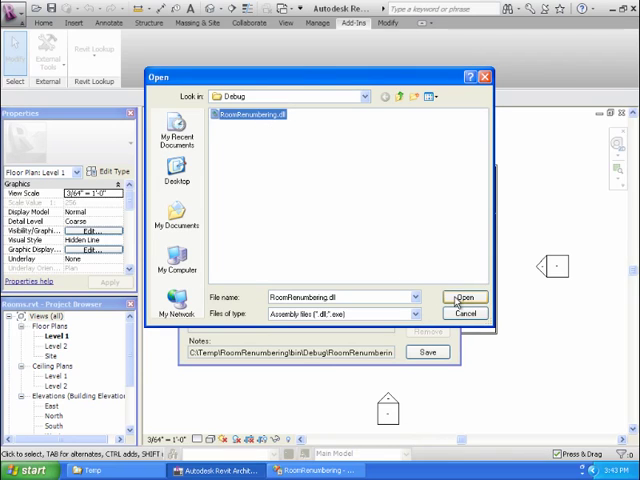
left_click(464, 296)
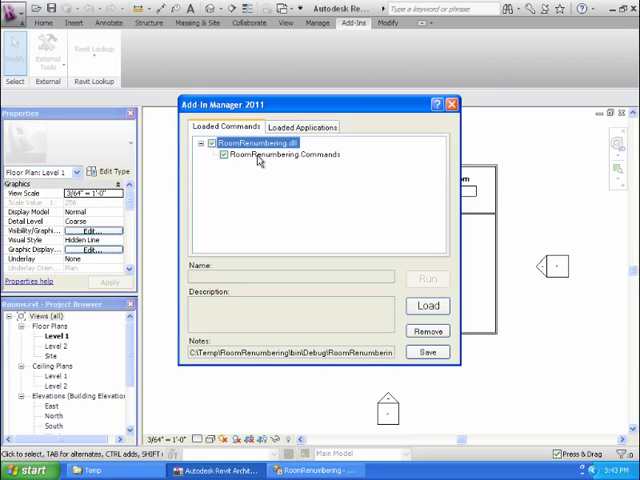
left_click(284, 156)
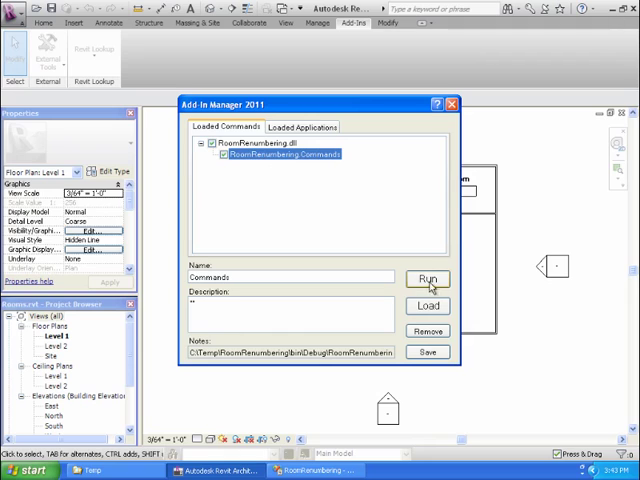
left_click(428, 280)
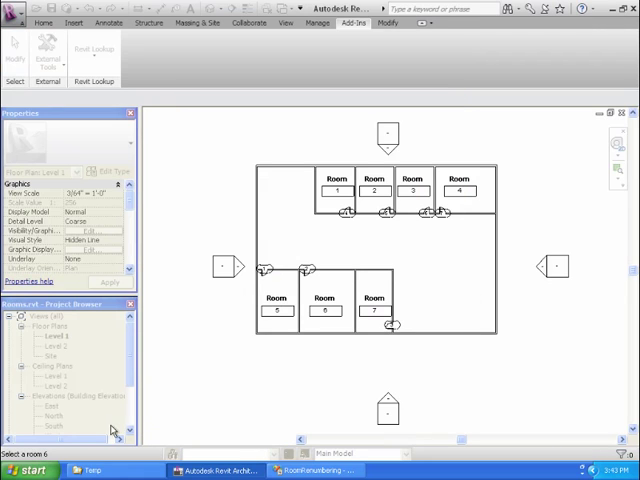
mouse_move(112, 430)
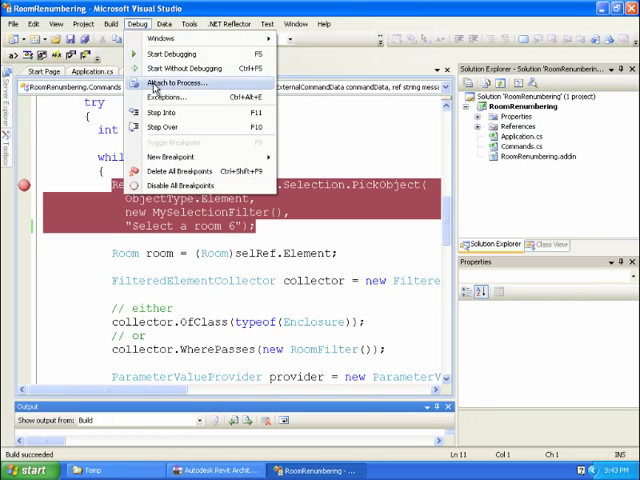
Step: Attach the Visual Studio debugger to the running Revit process via Attach to Process
left_click(164, 82)
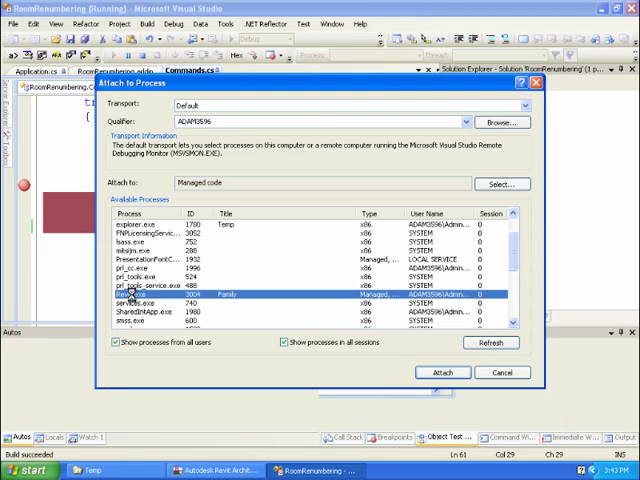
left_click(440, 372)
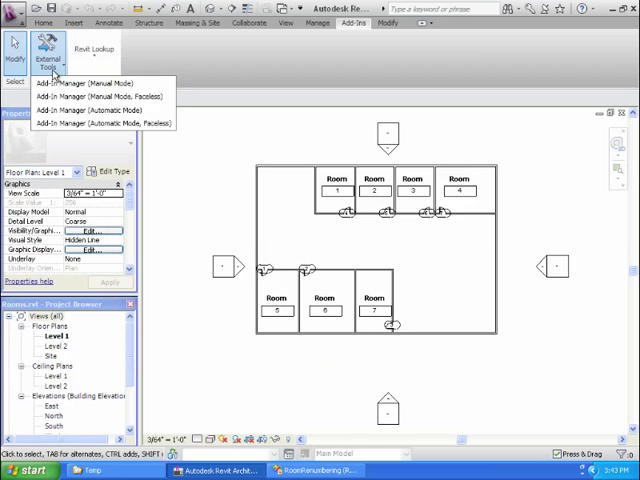
mouse_move(100, 108)
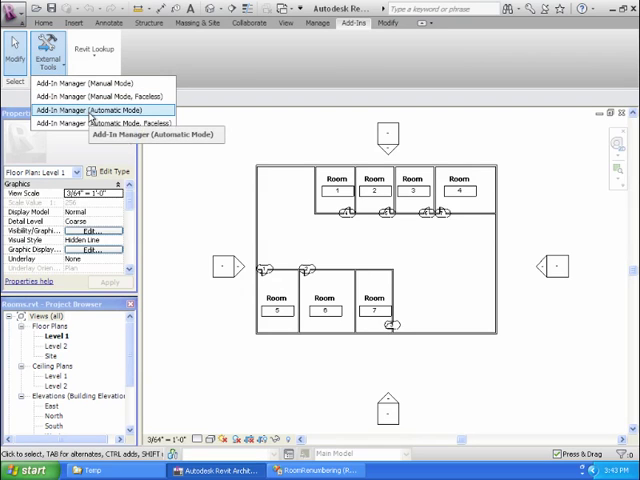
mouse_move(96, 122)
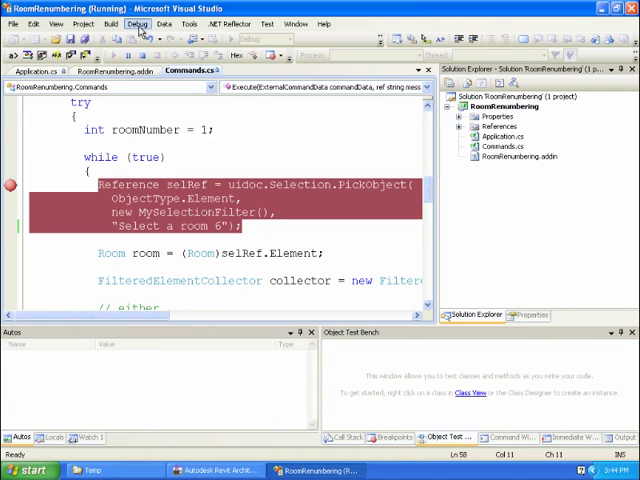
Step: Detach all, edit the pick prompt to "Select a room 7", and reattach to Revit
left_click(140, 24)
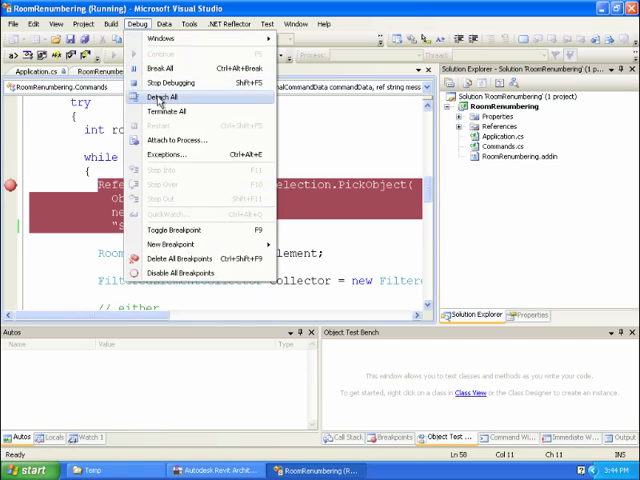
left_click(164, 96)
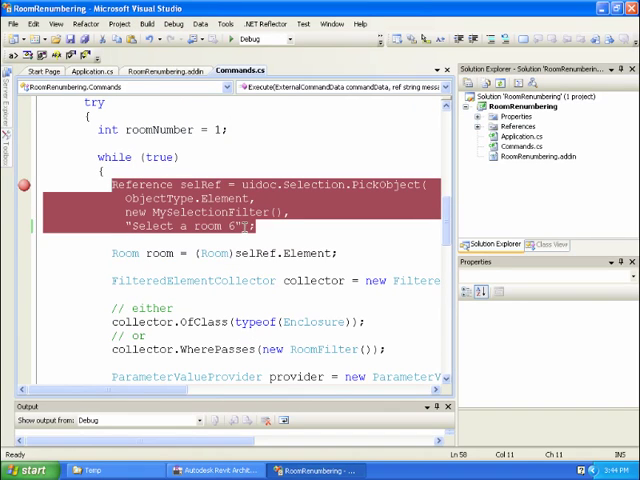
type("7")
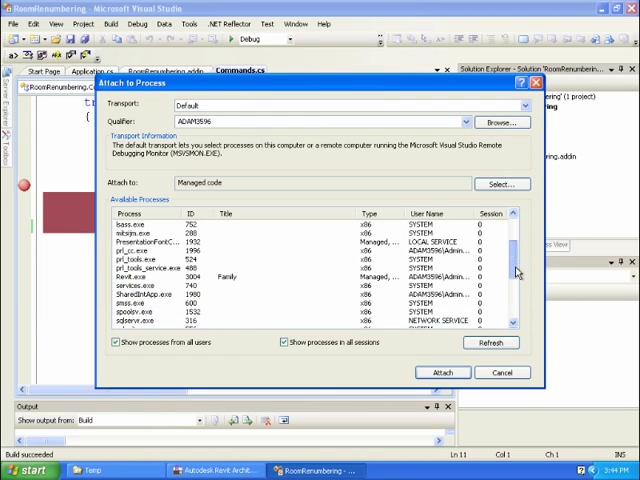
left_click(440, 372)
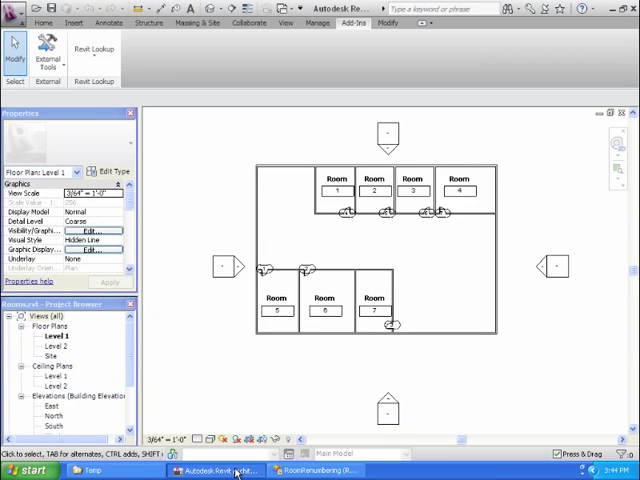
Step: Launch the RoomRenumbering command from Revit's Add-In Manager so it awaits a room pick
left_click(48, 56)
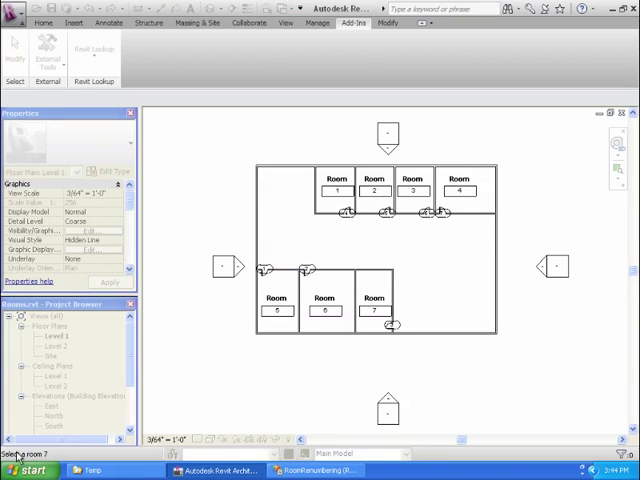
mouse_move(172, 344)
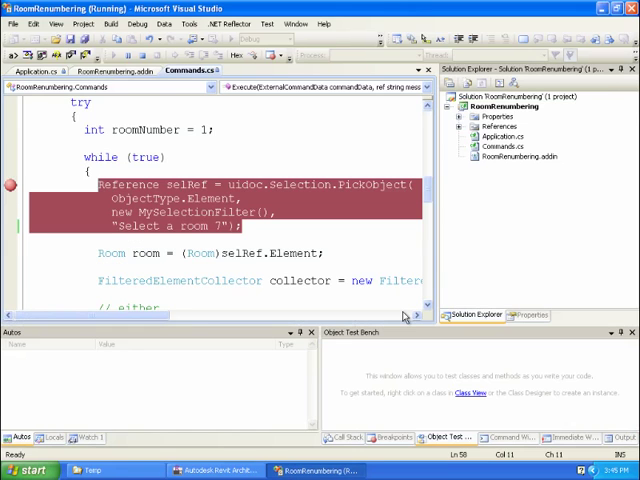
mouse_move(508, 156)
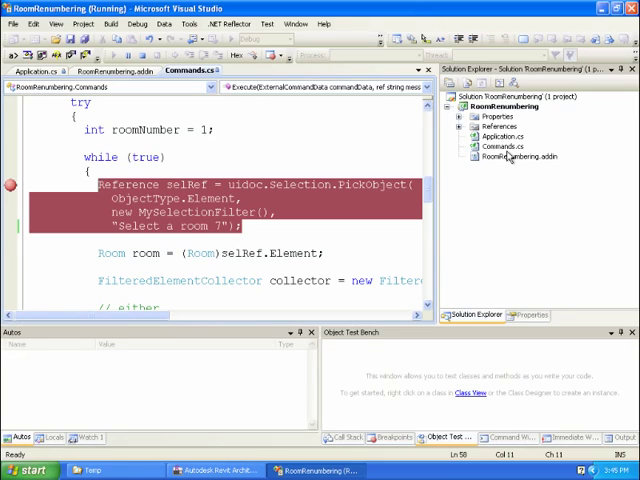
mouse_move(496, 162)
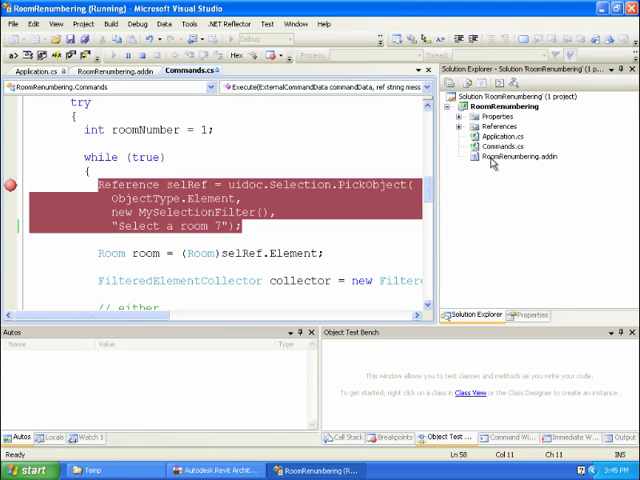